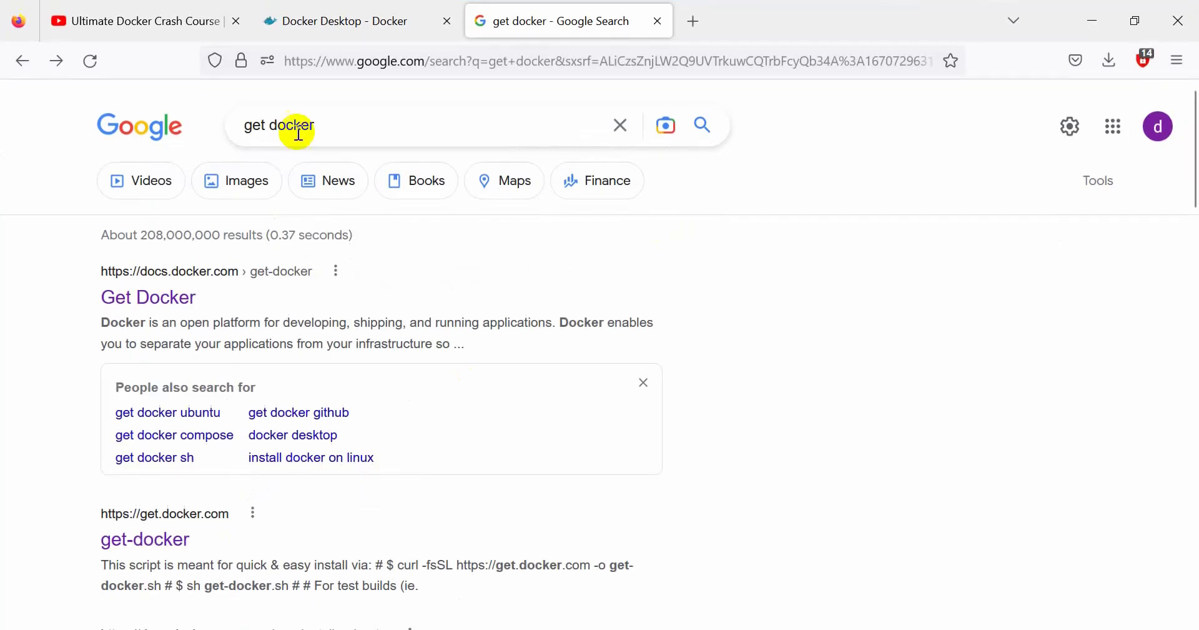
mouse_move(420, 127)
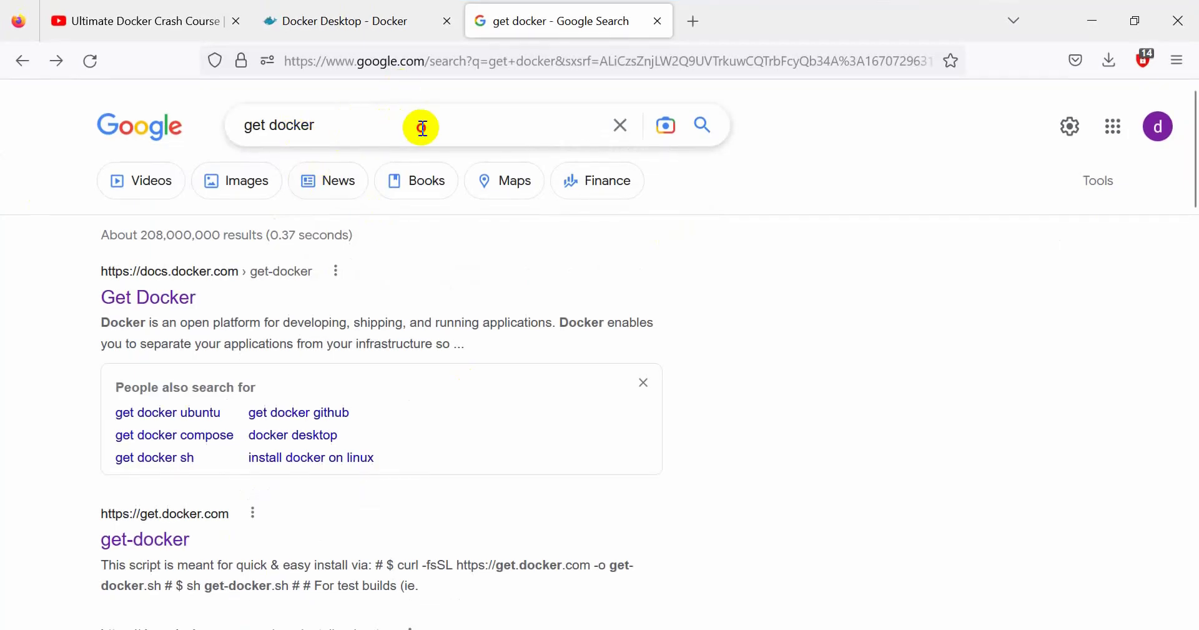
Step: Open the Get Docker documentation result and scroll to the Mac, Windows and Linux options
click(421, 125)
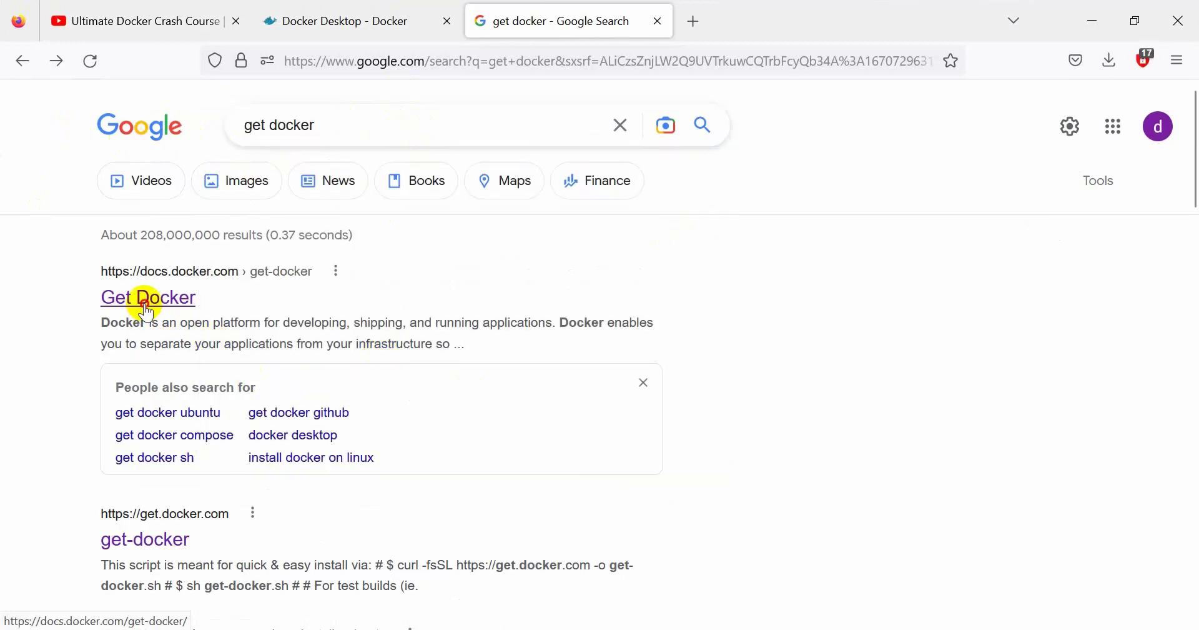
click(147, 298)
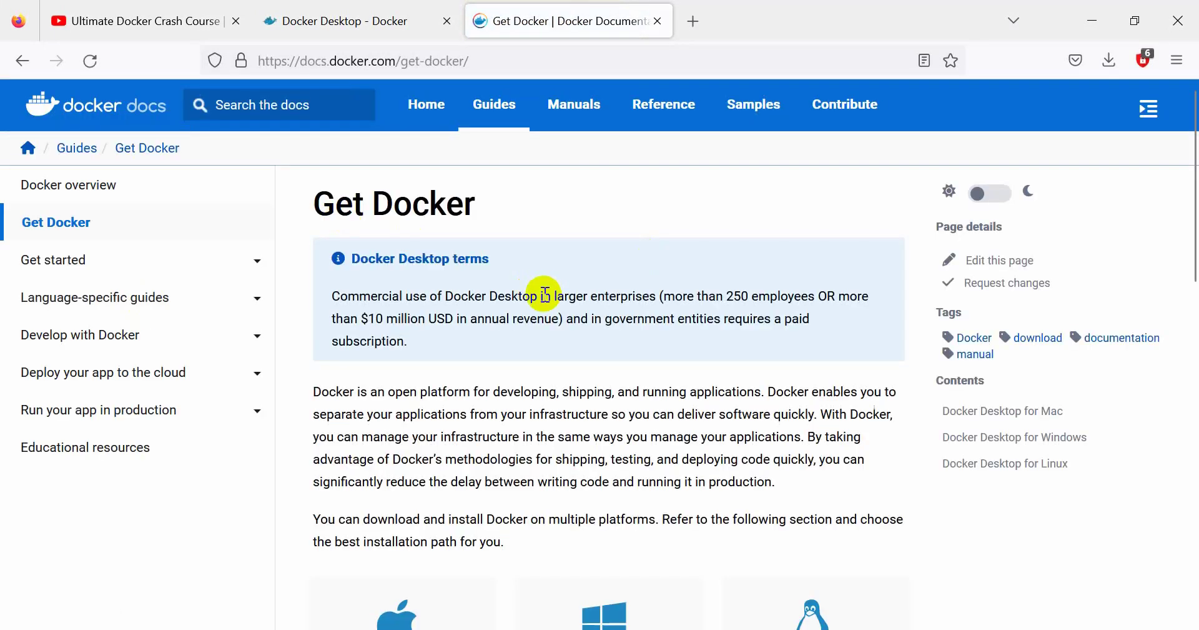
scroll(down, 3)
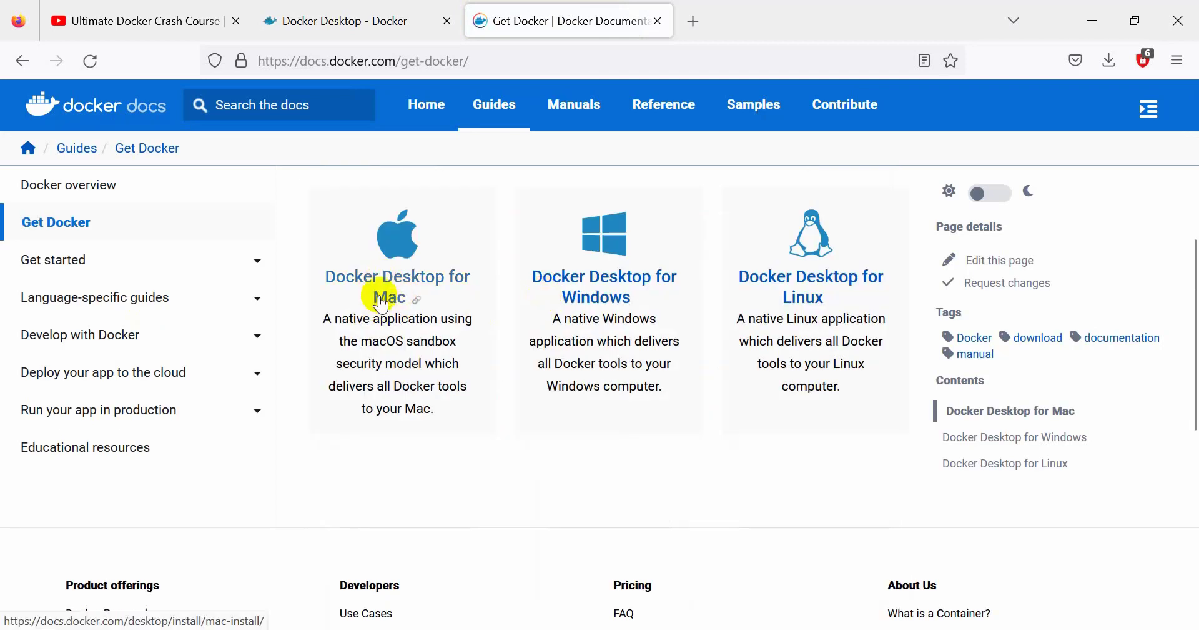
mouse_move(819, 301)
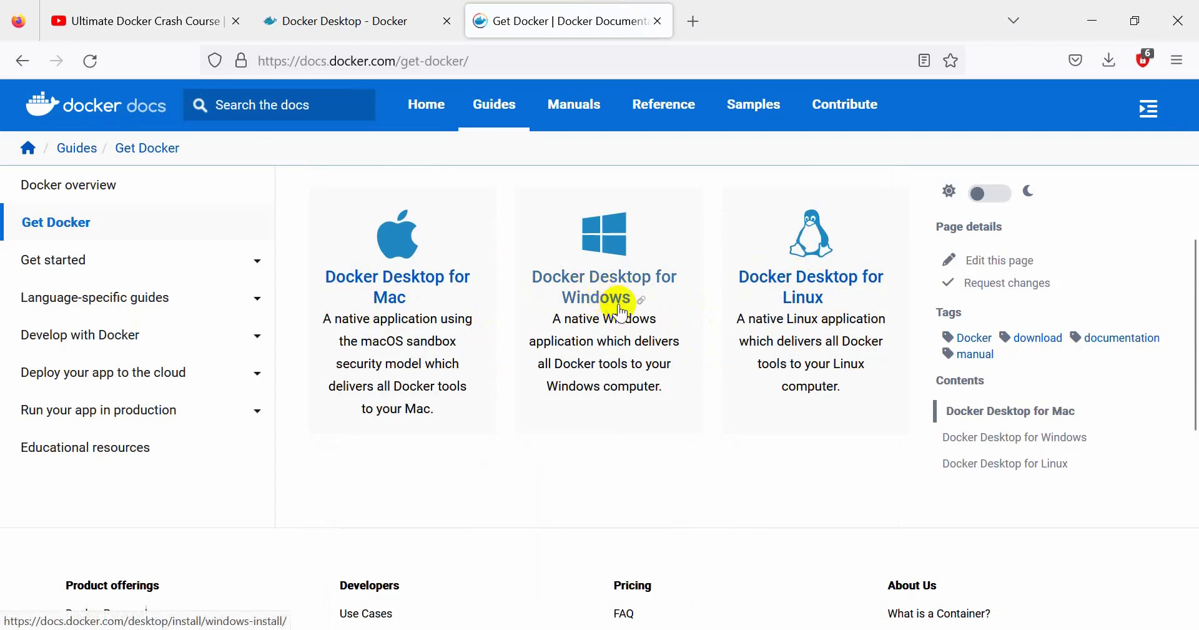
Step: Open the Docker Desktop for Windows guide and read its WSL 2 requirements and install steps
click(596, 297)
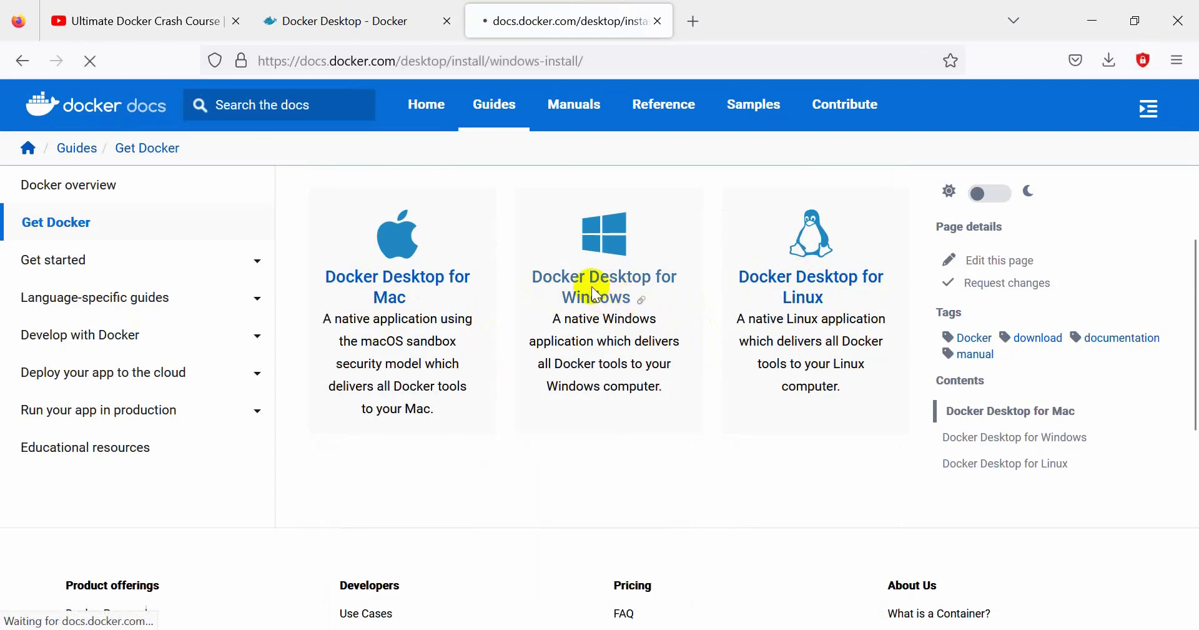
click(596, 286)
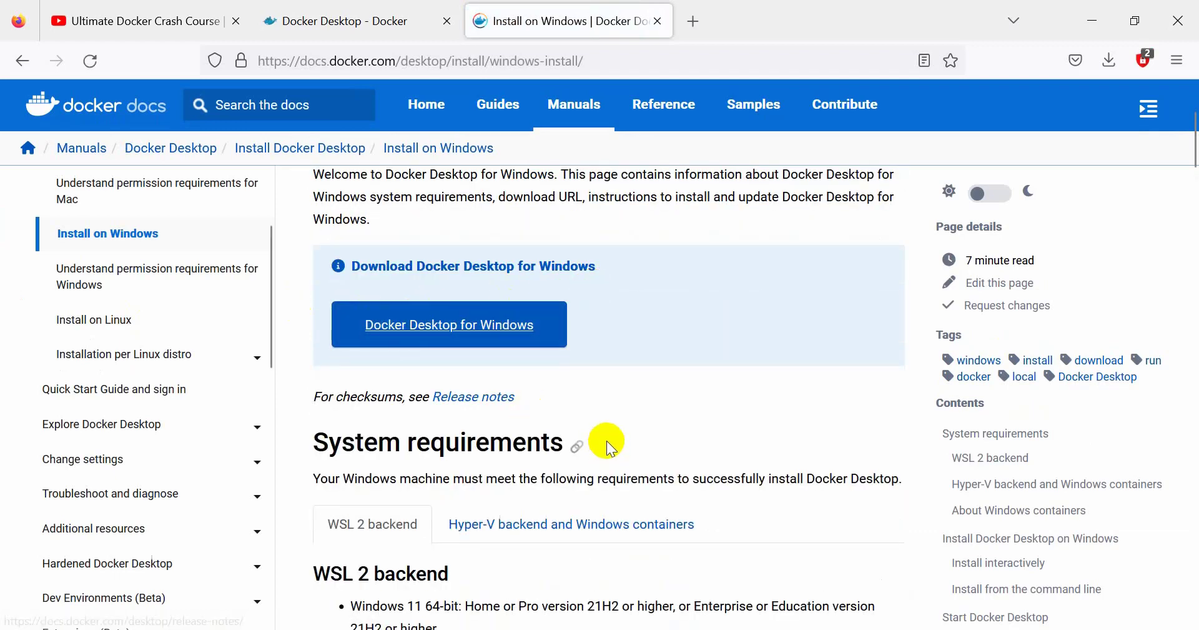
scroll(down, 3)
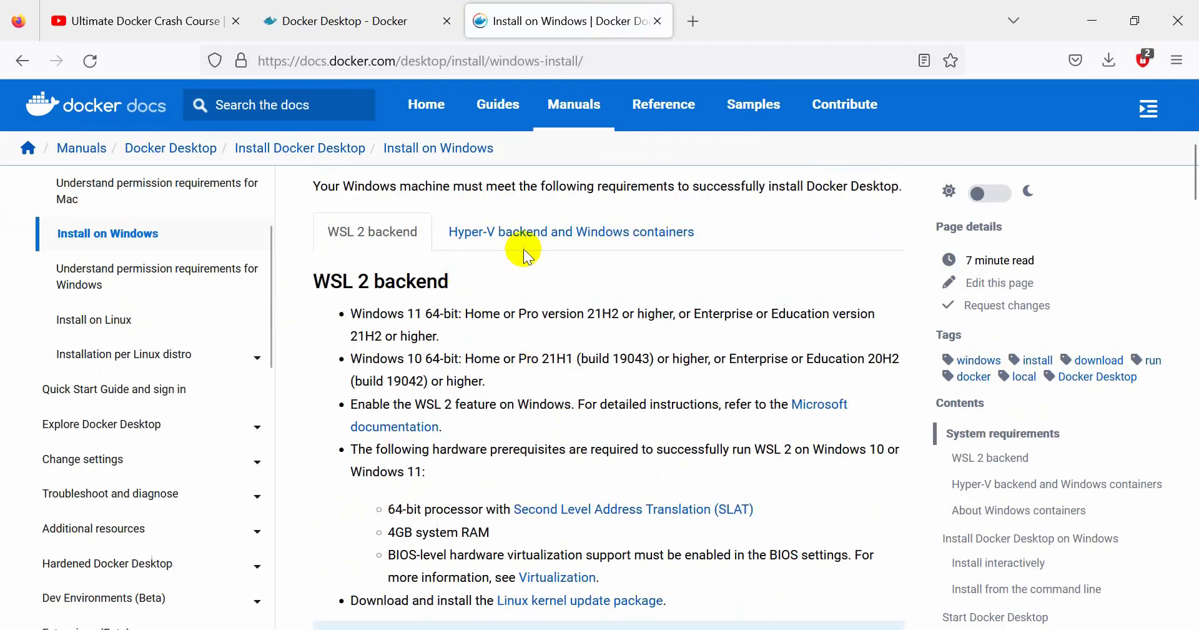
mouse_move(725, 298)
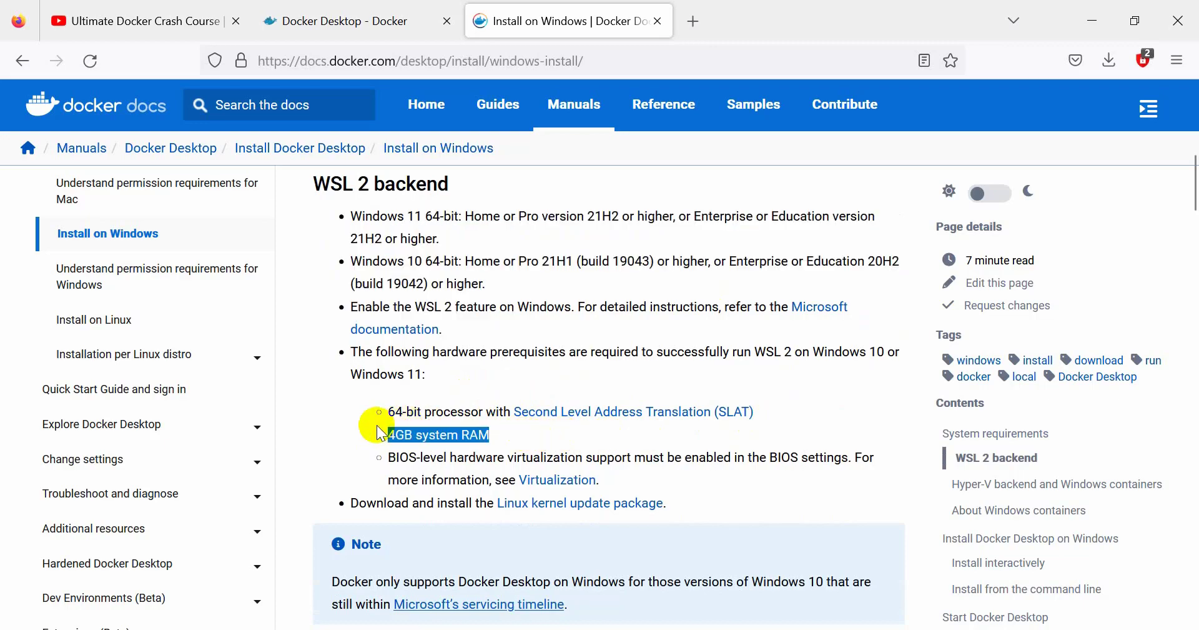
scroll(down, 3)
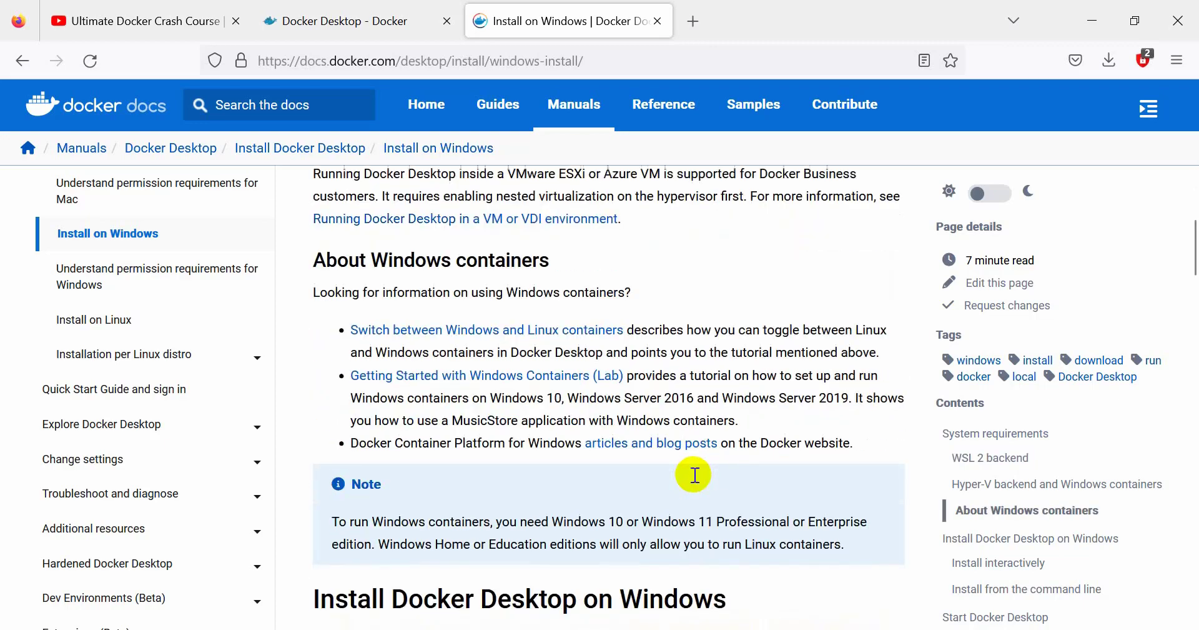
scroll(down, 3)
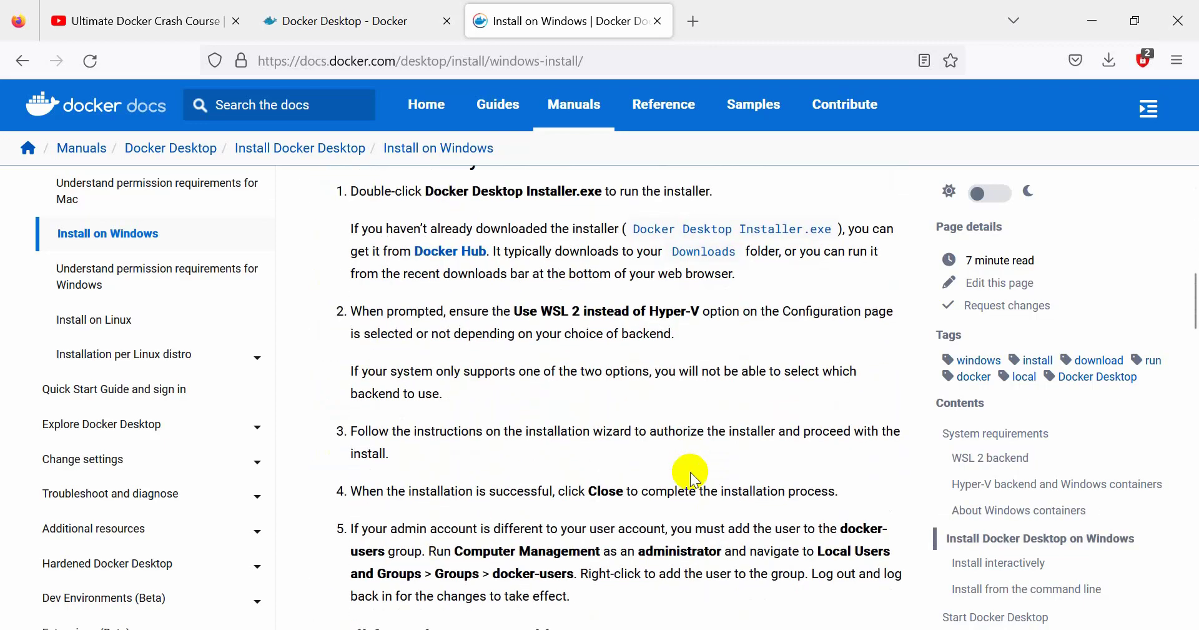
scroll(down, 3)
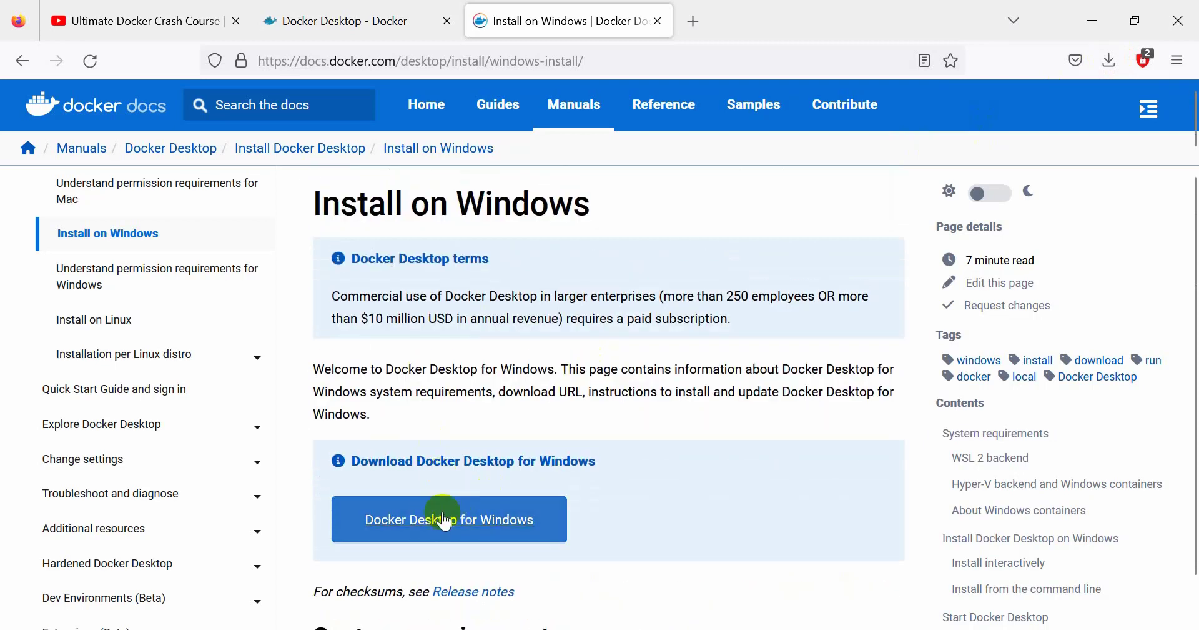
Step: Download and run the Docker Desktop 4.15.0 installer, confirming setup with WSL 2 instead of Hyper-V
click(1109, 60)
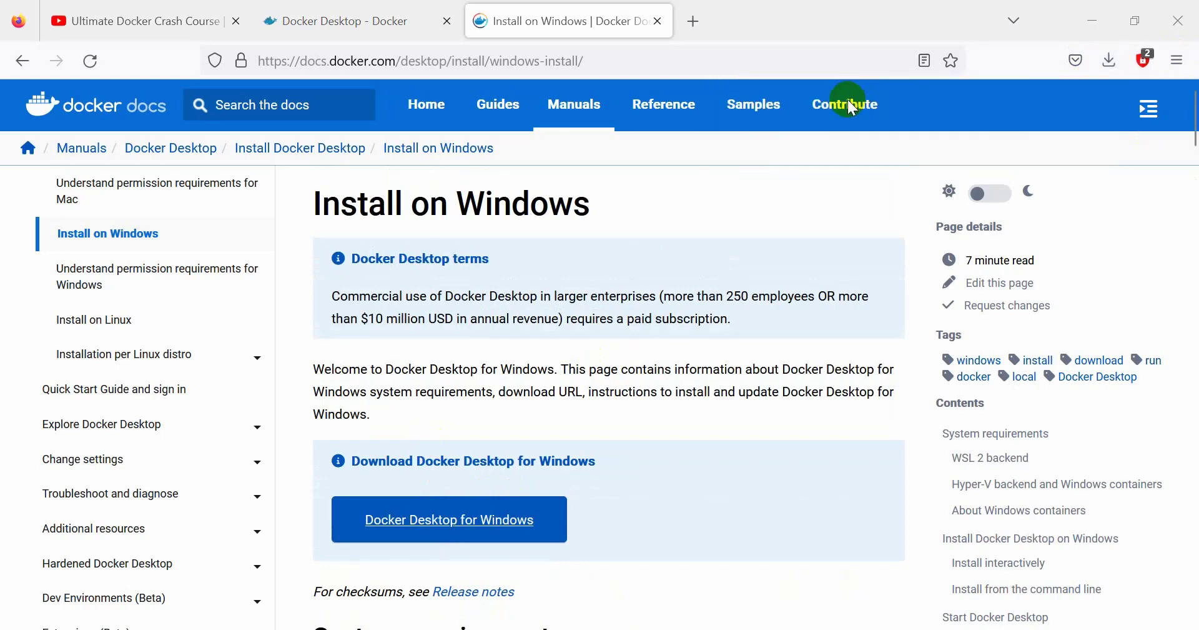
mouse_move(830, 115)
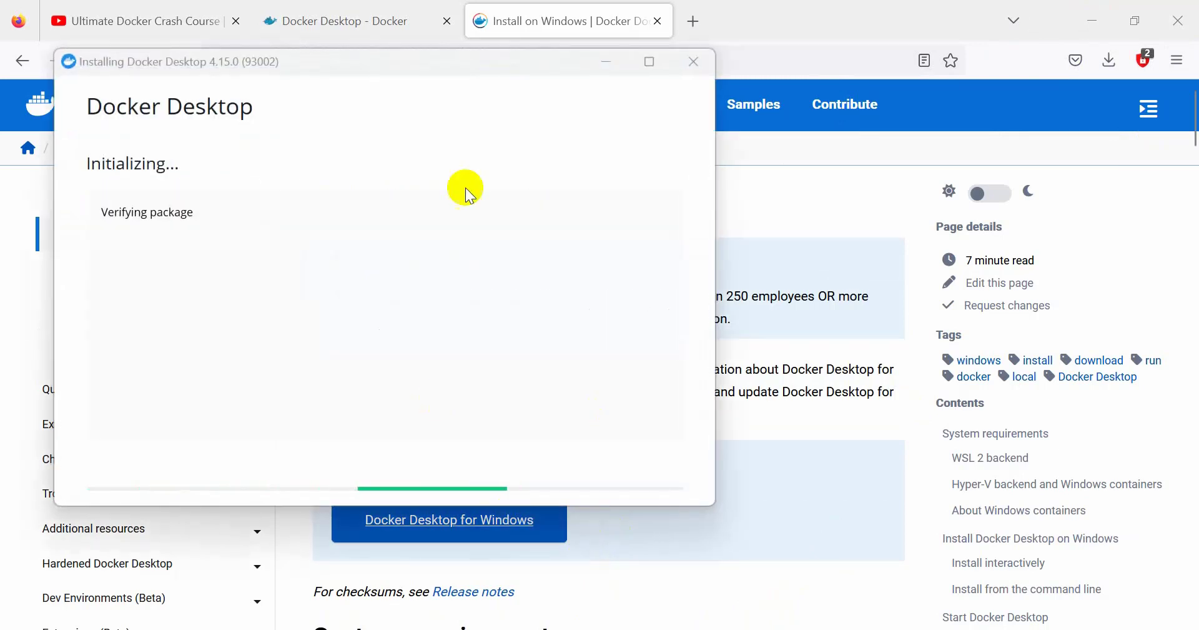
drag(464, 189, 582, 223)
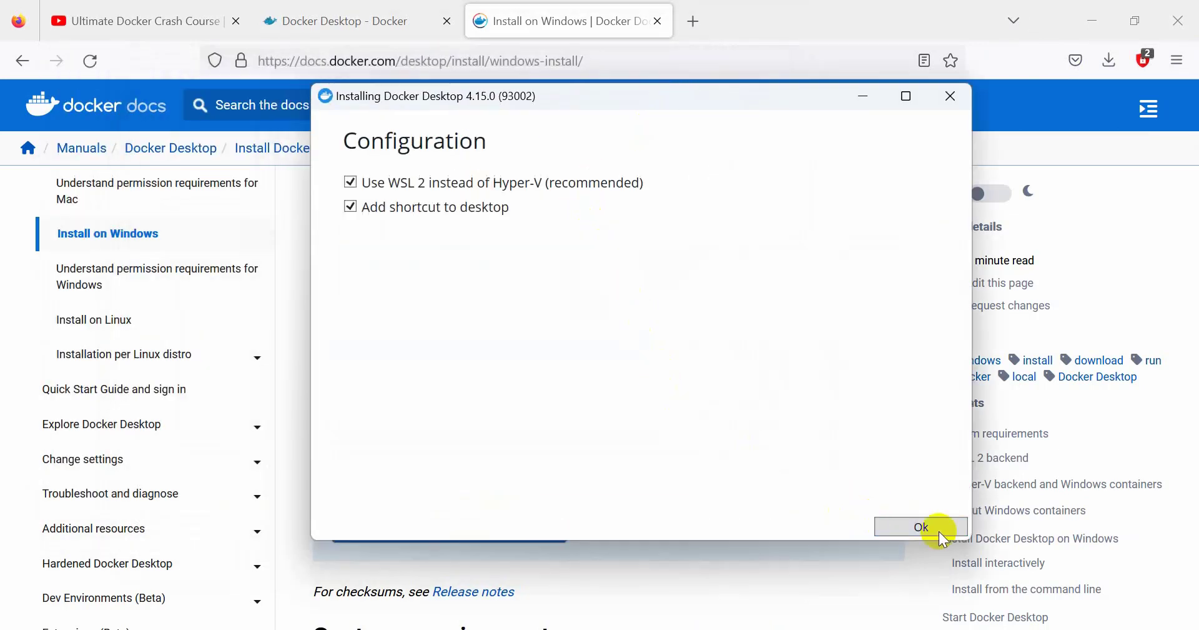
click(921, 526)
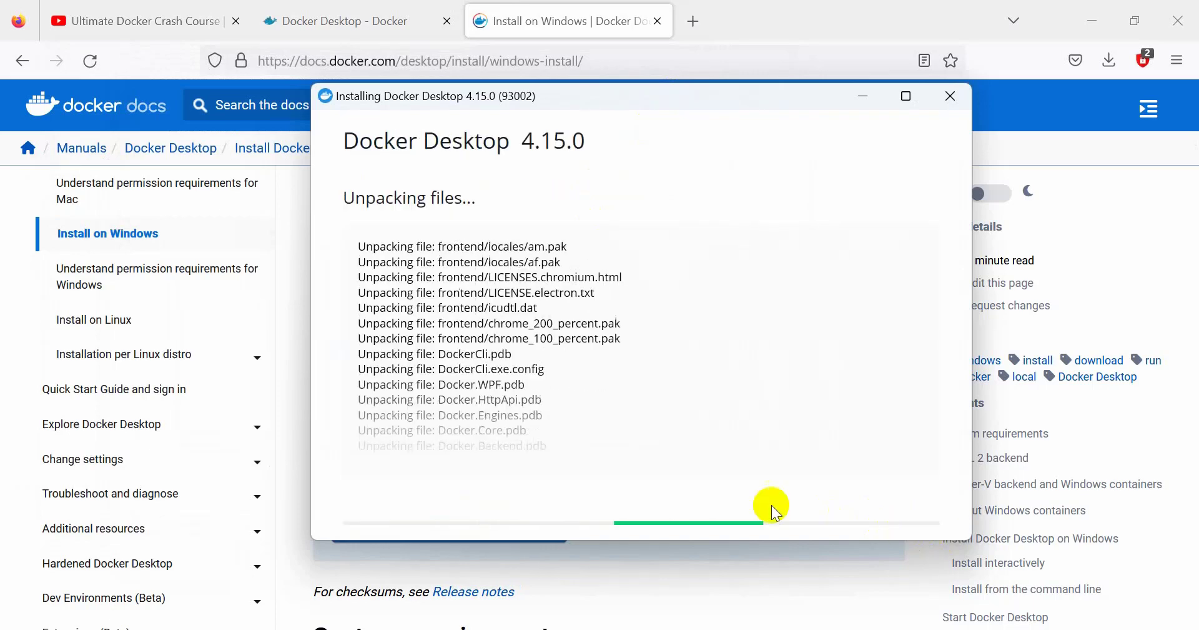
mouse_move(635, 380)
text(c)
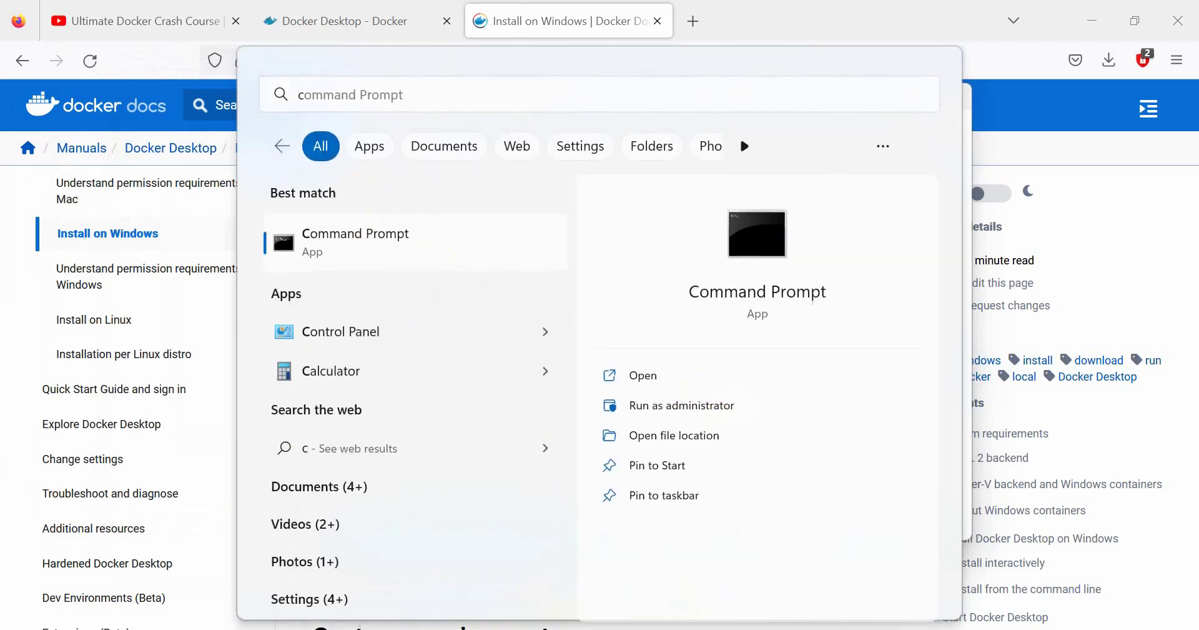
Step: Check 'docker' in an administrator Command Prompt, find it unrecognized, and minimize the window
click(681, 405)
text(docker)
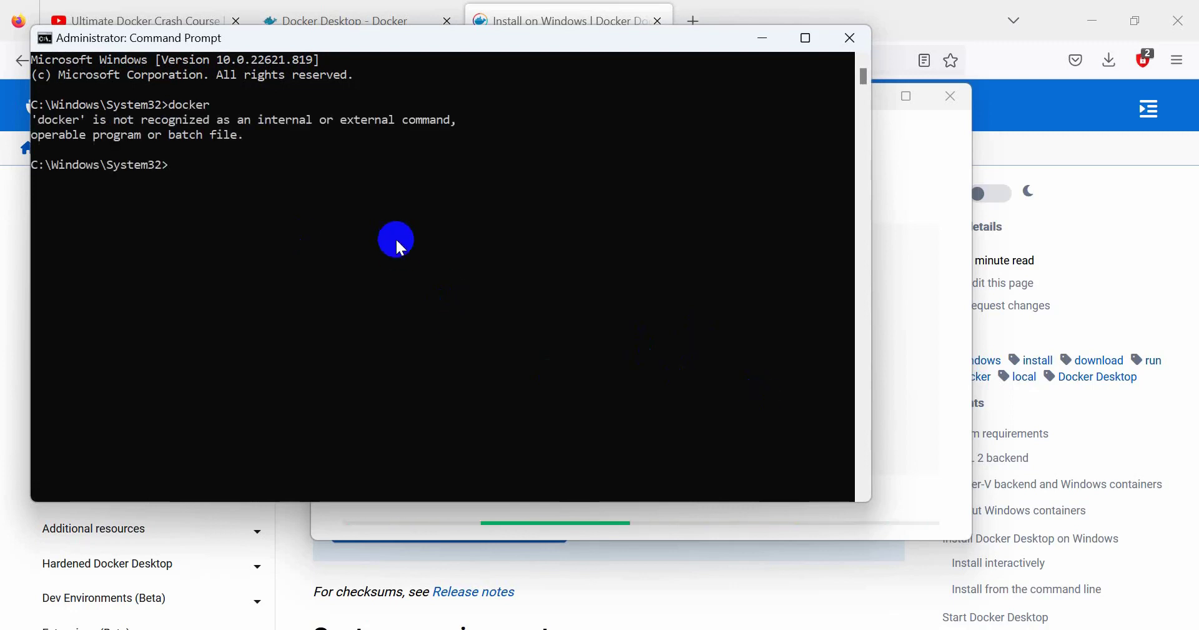
mouse_move(765, 35)
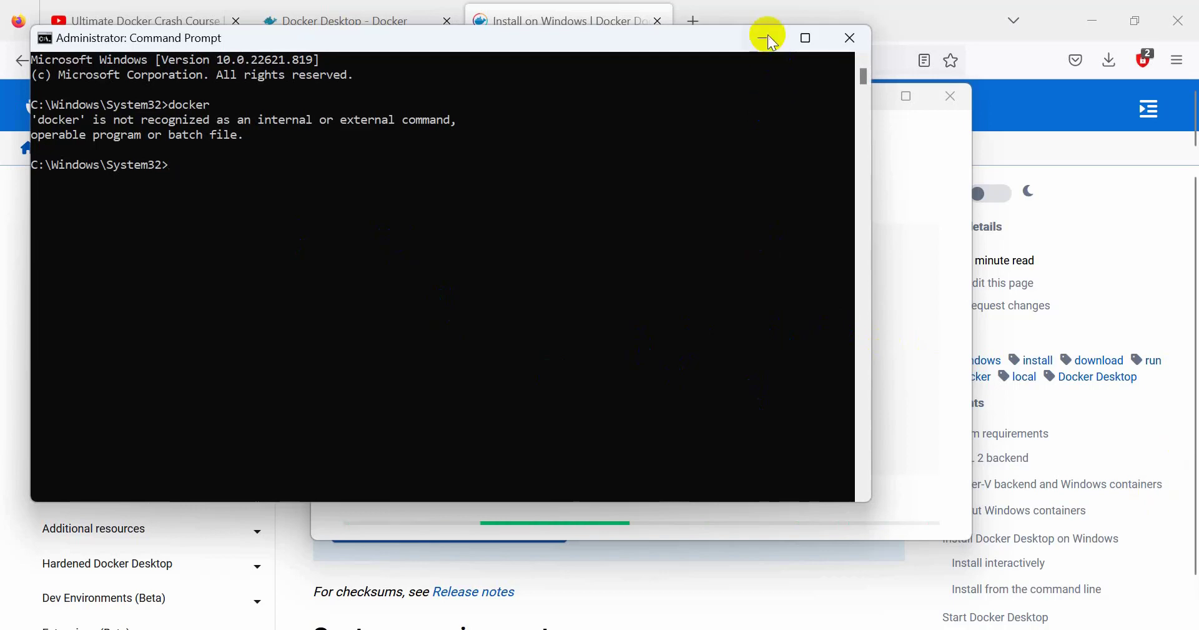
click(763, 38)
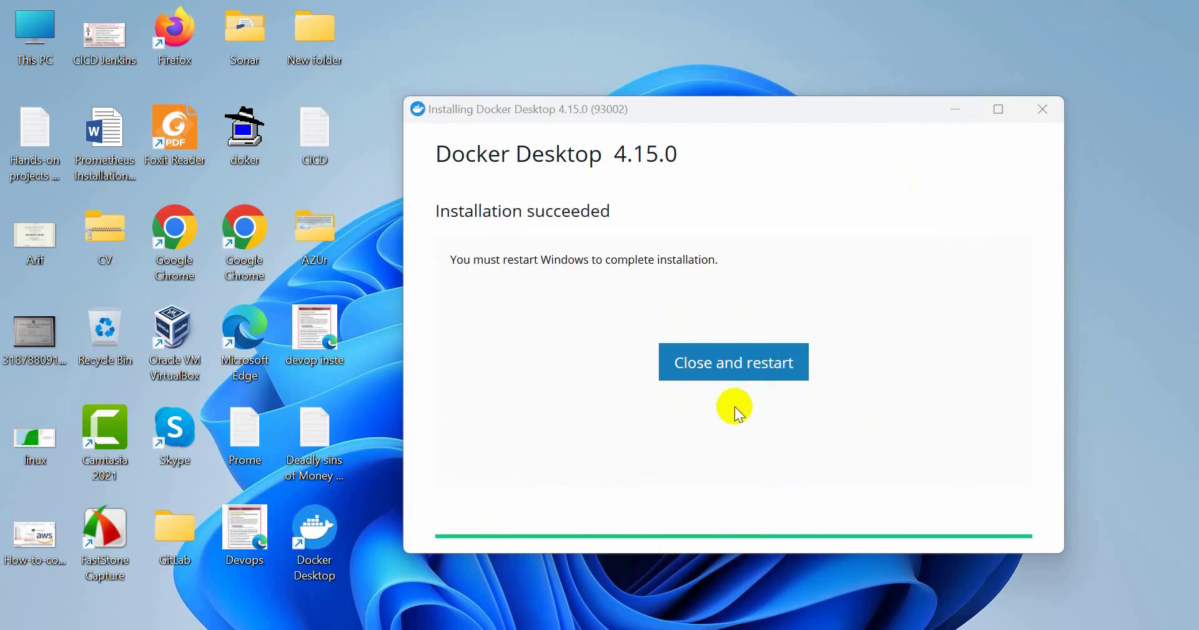
mouse_move(962, 538)
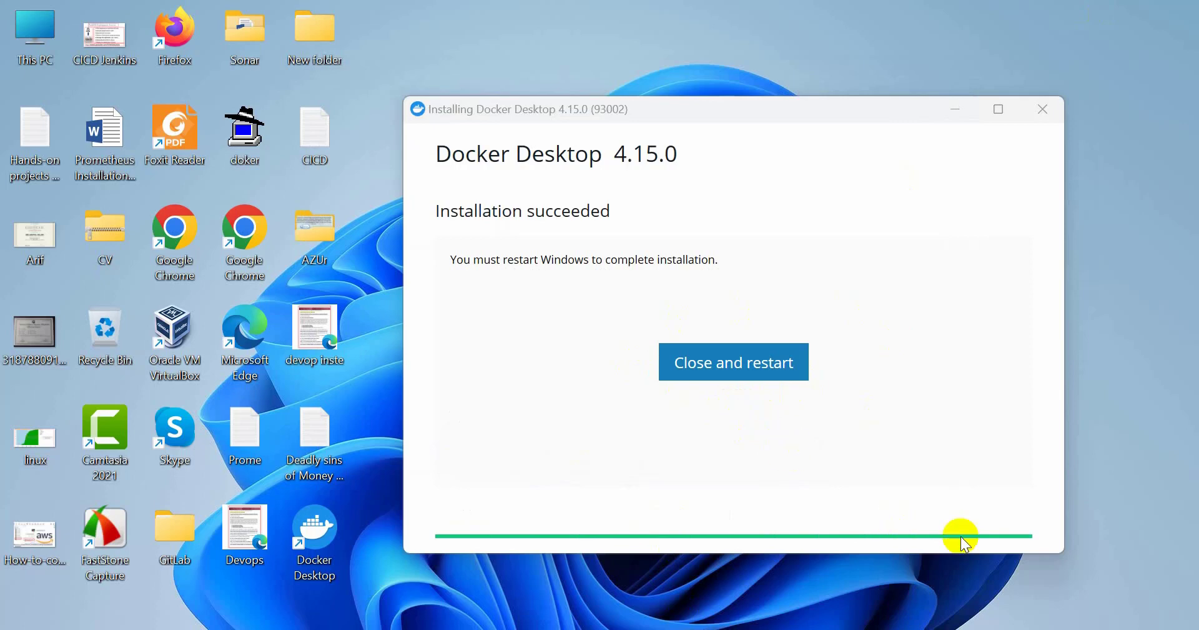
mouse_move(730, 467)
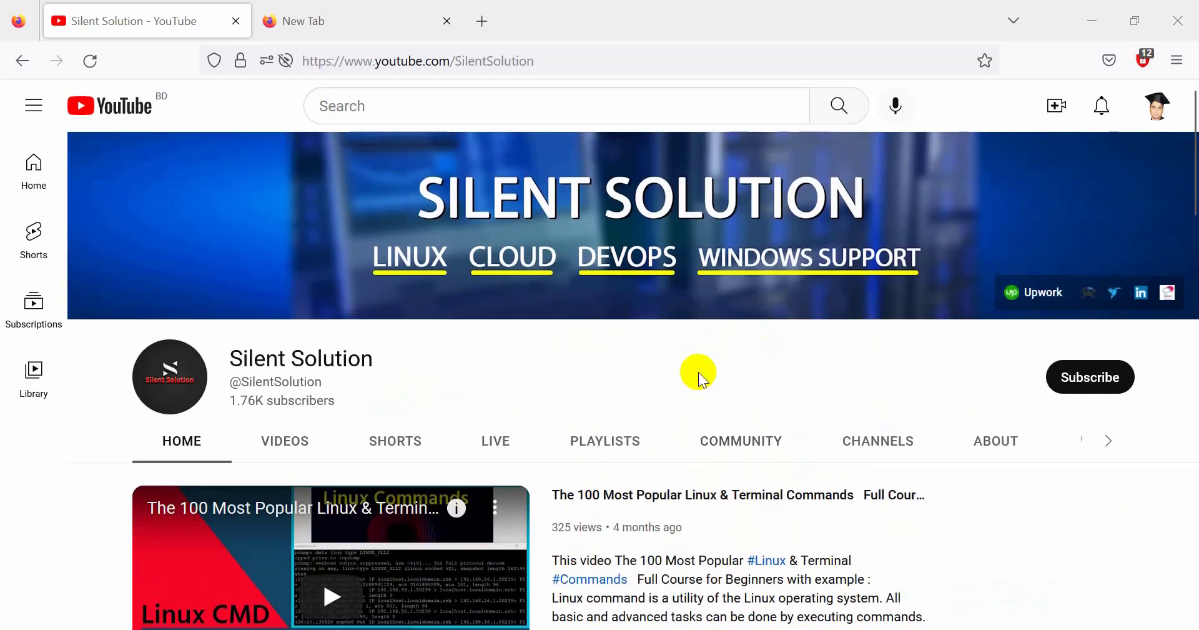
mouse_move(360, 410)
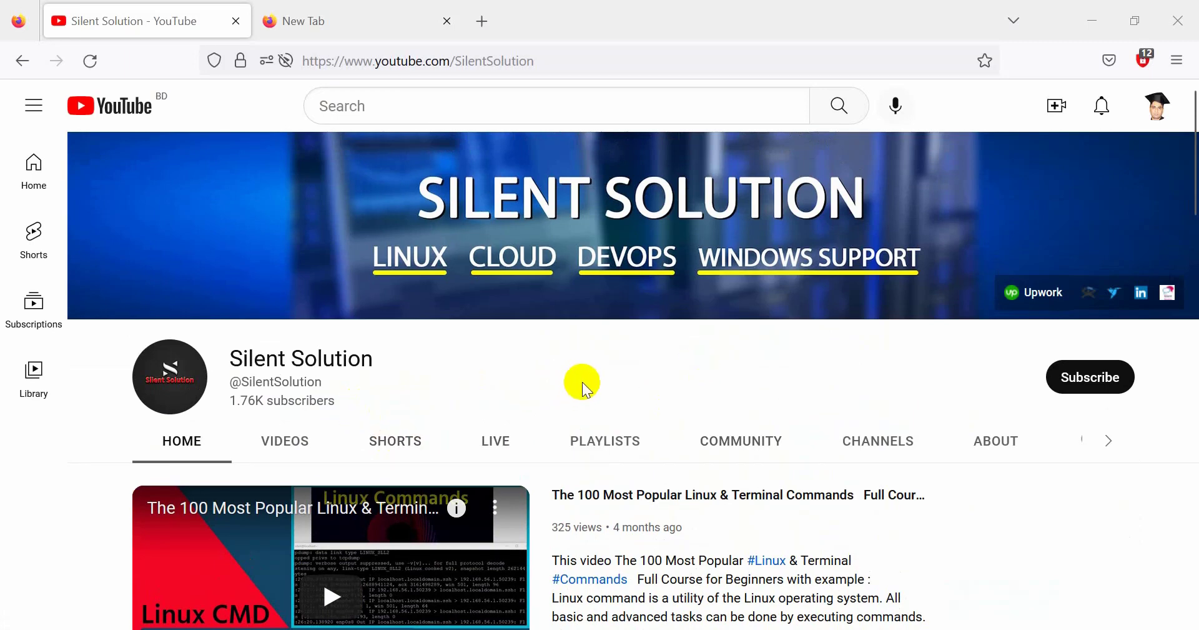
mouse_move(583, 365)
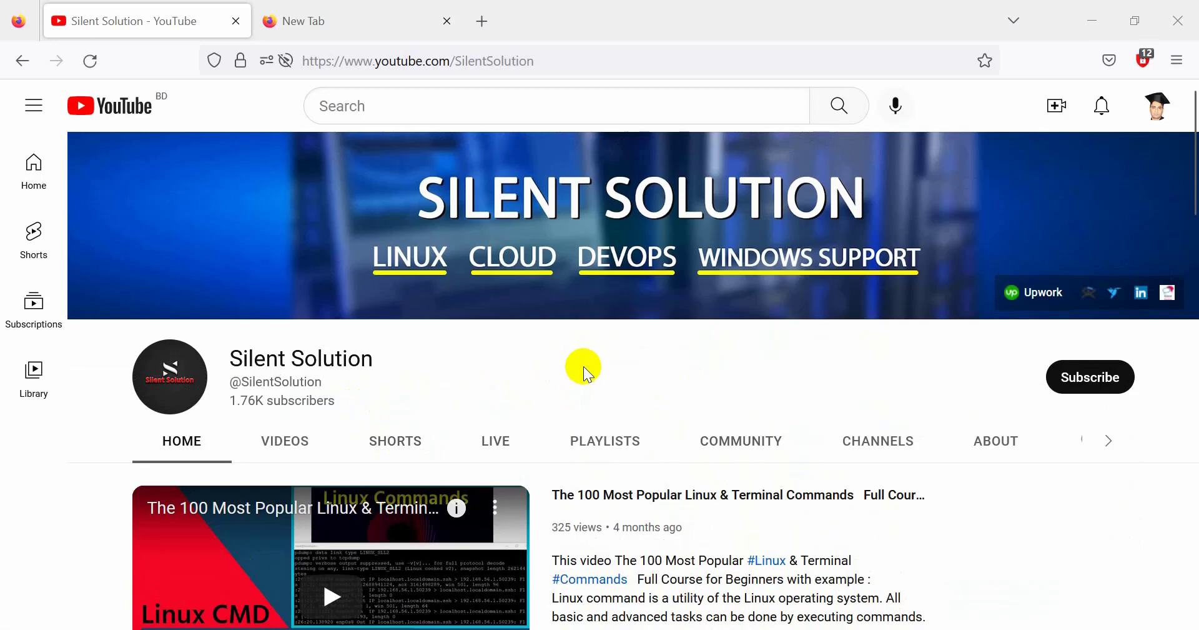
Step: Accept the Docker subscription agreement, then browse the Silent Solution channel's Videos tab
scroll(down, 3)
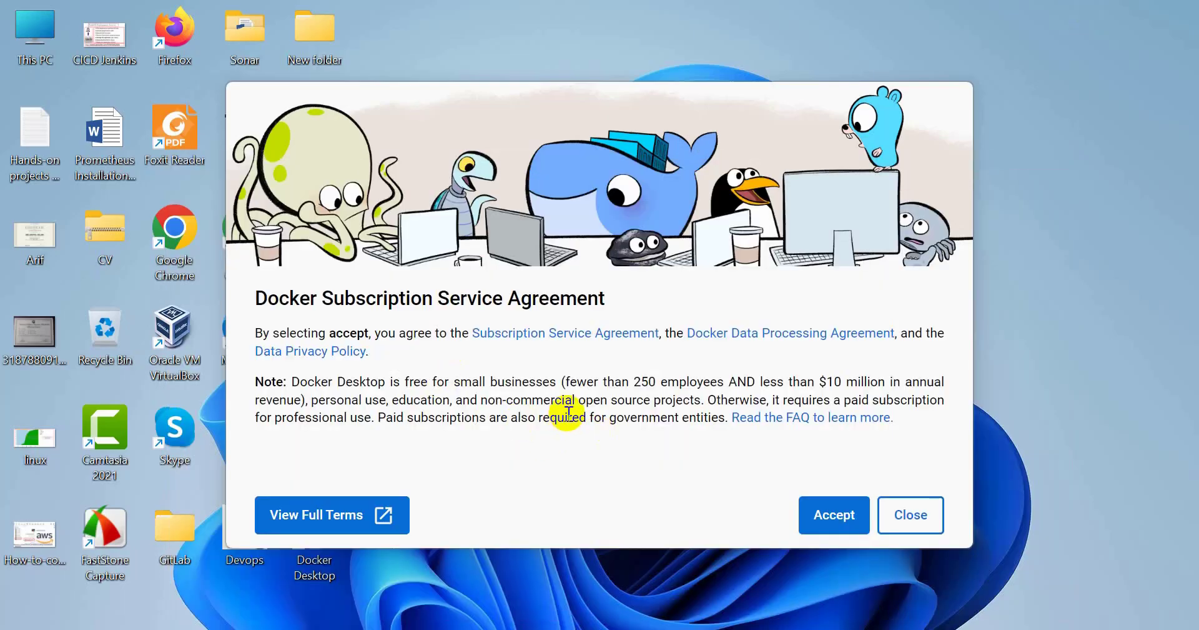
mouse_move(625, 382)
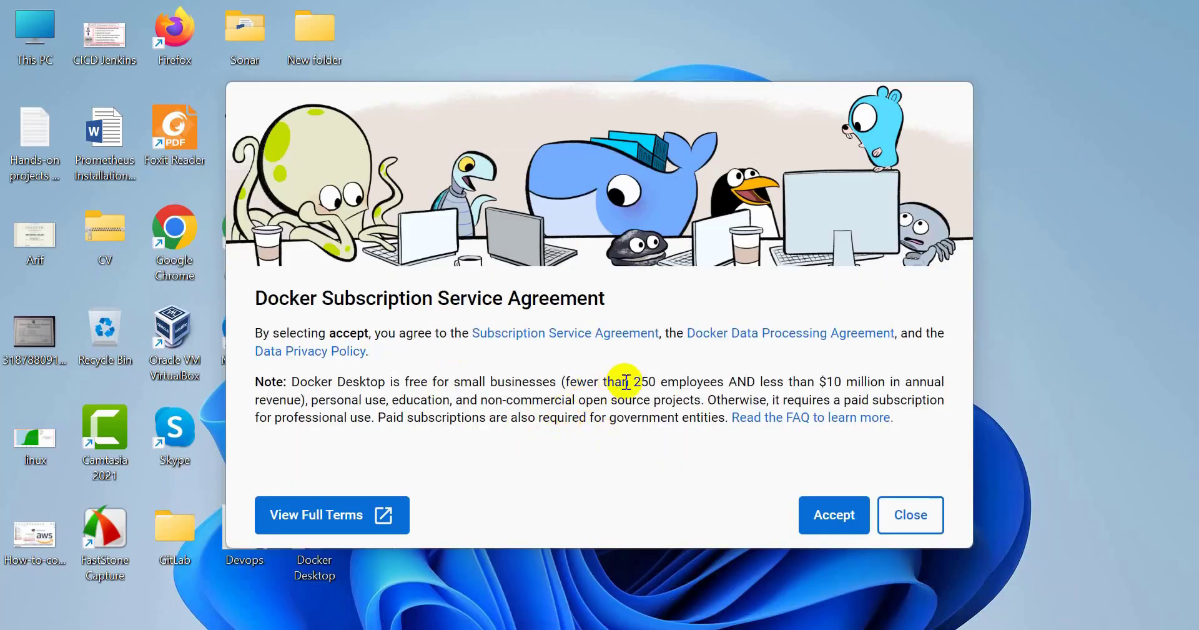
click(834, 515)
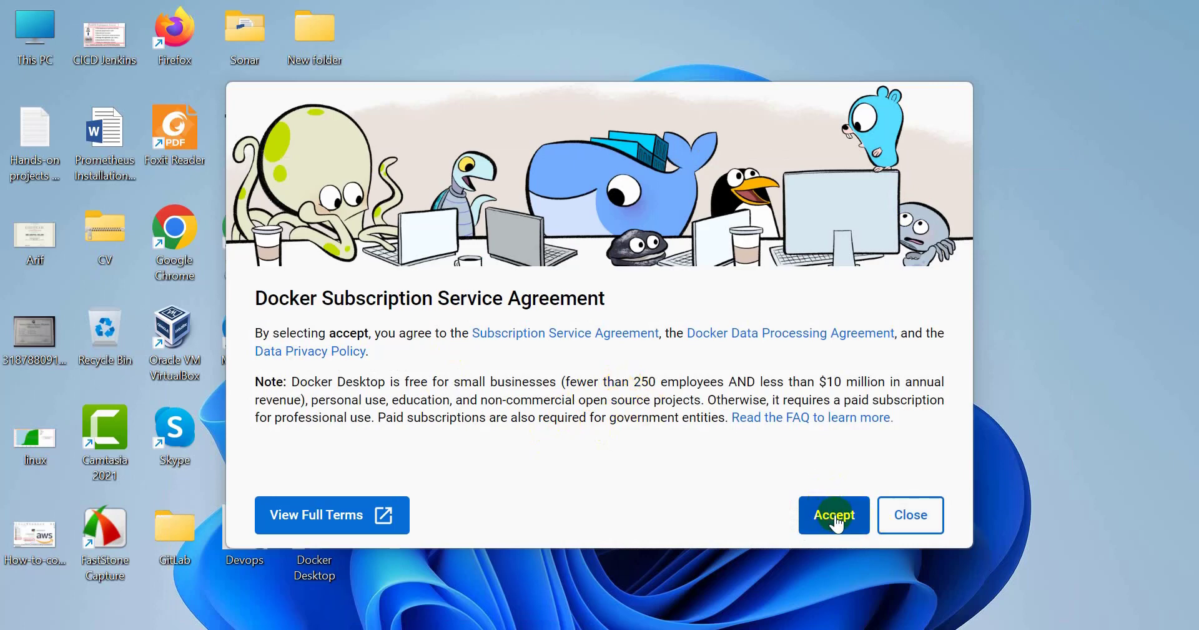
click(834, 515)
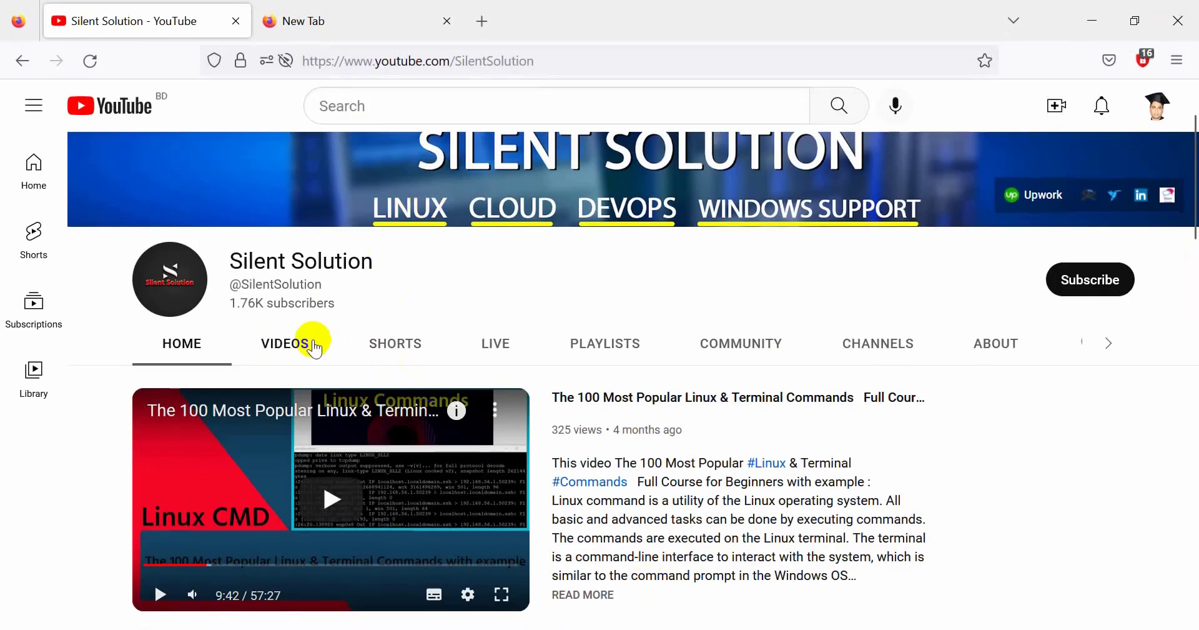
click(285, 343)
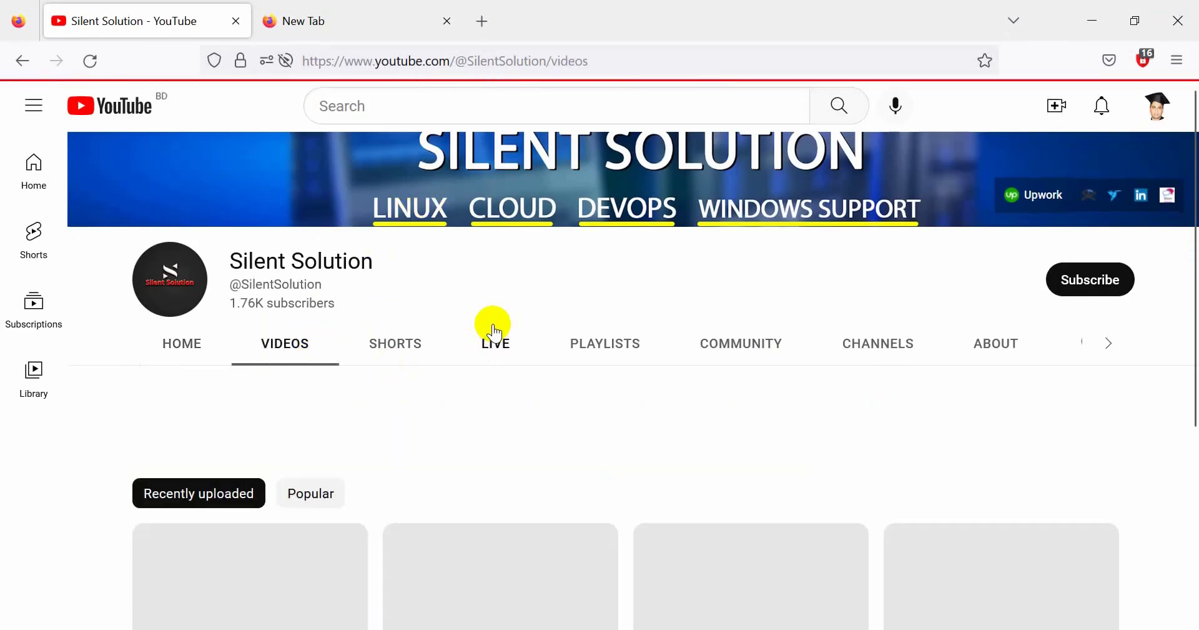
scroll(down, 3)
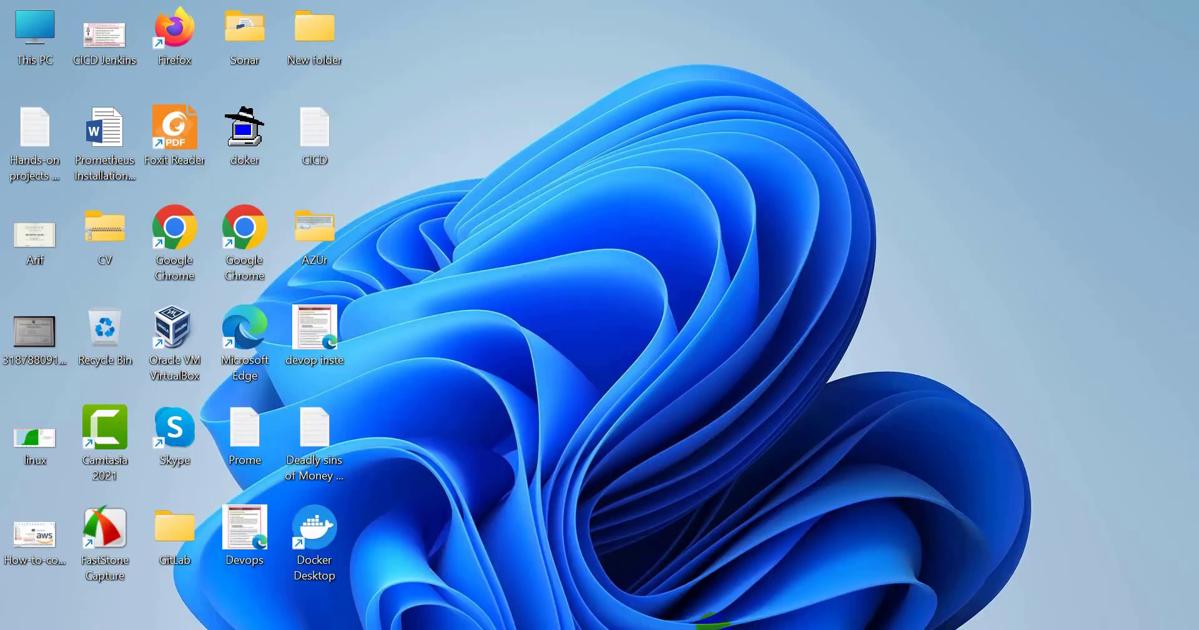
Step: Launch Docker Desktop from the desktop shortcut, accept the subscription agreement, and relaunch it
click(314, 532)
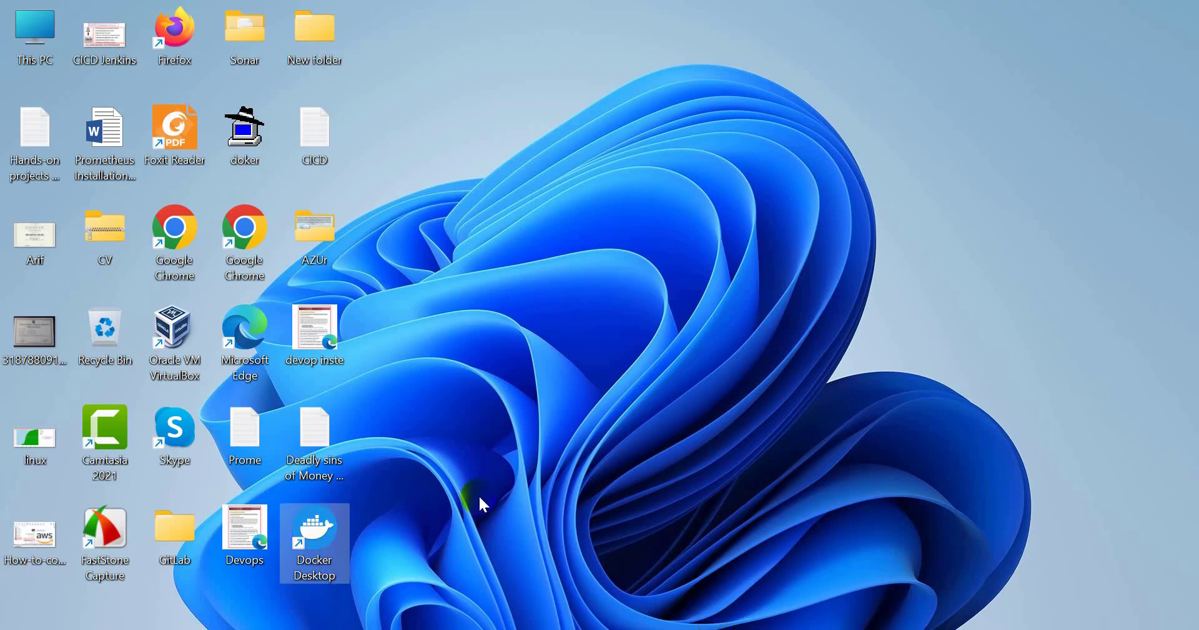
double_click(314, 542)
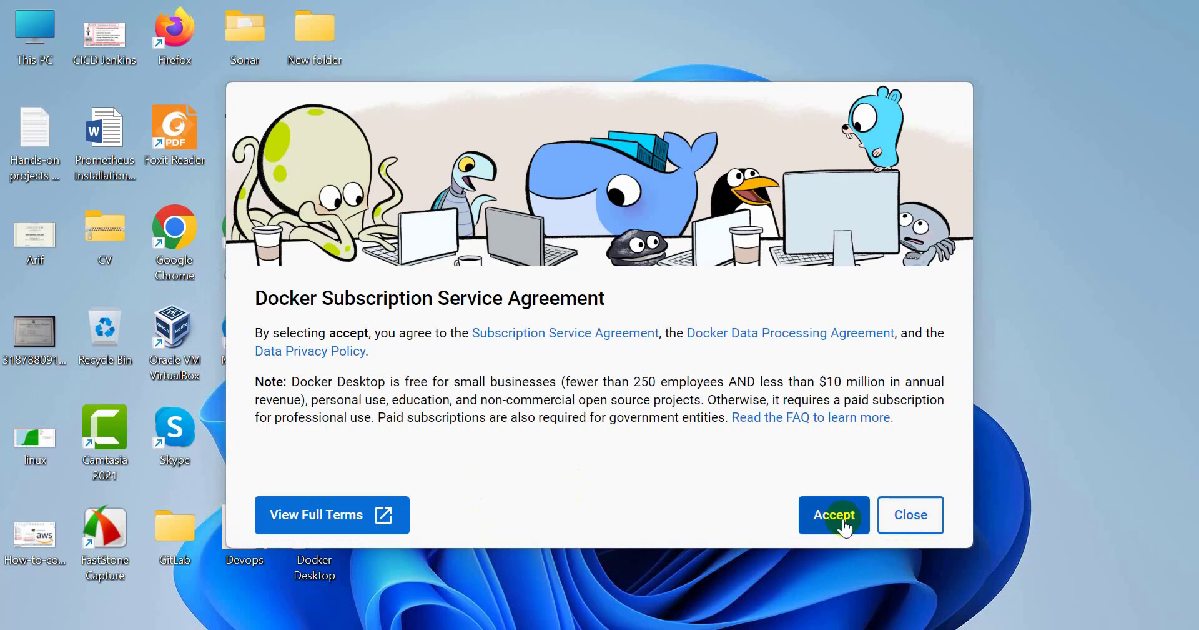
click(834, 515)
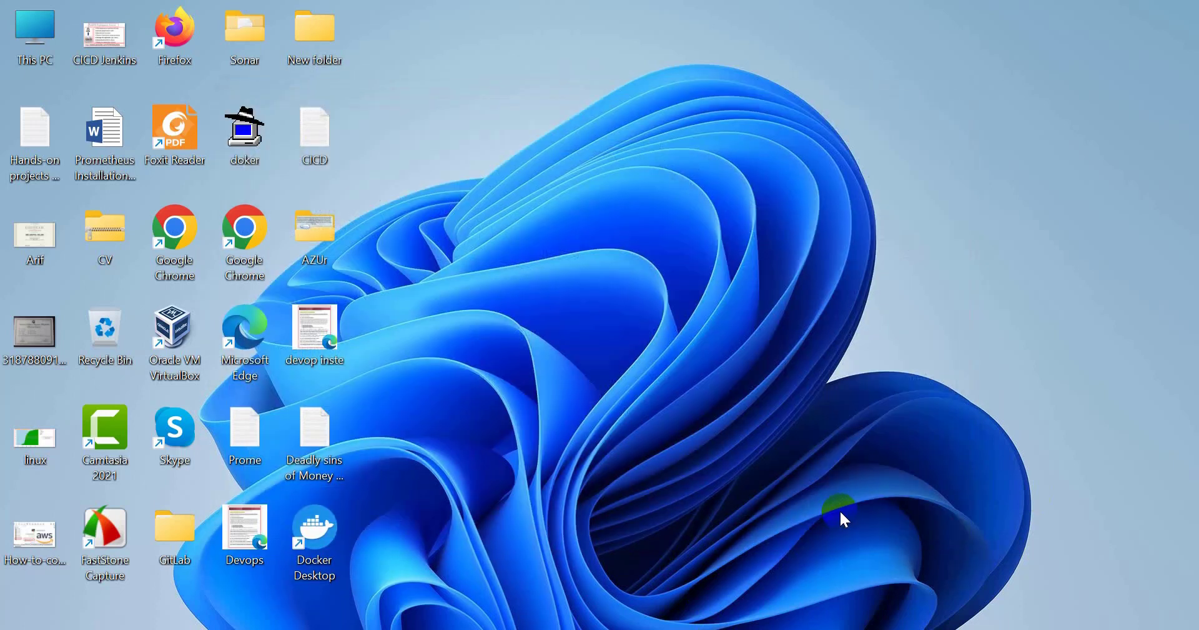
mouse_move(776, 492)
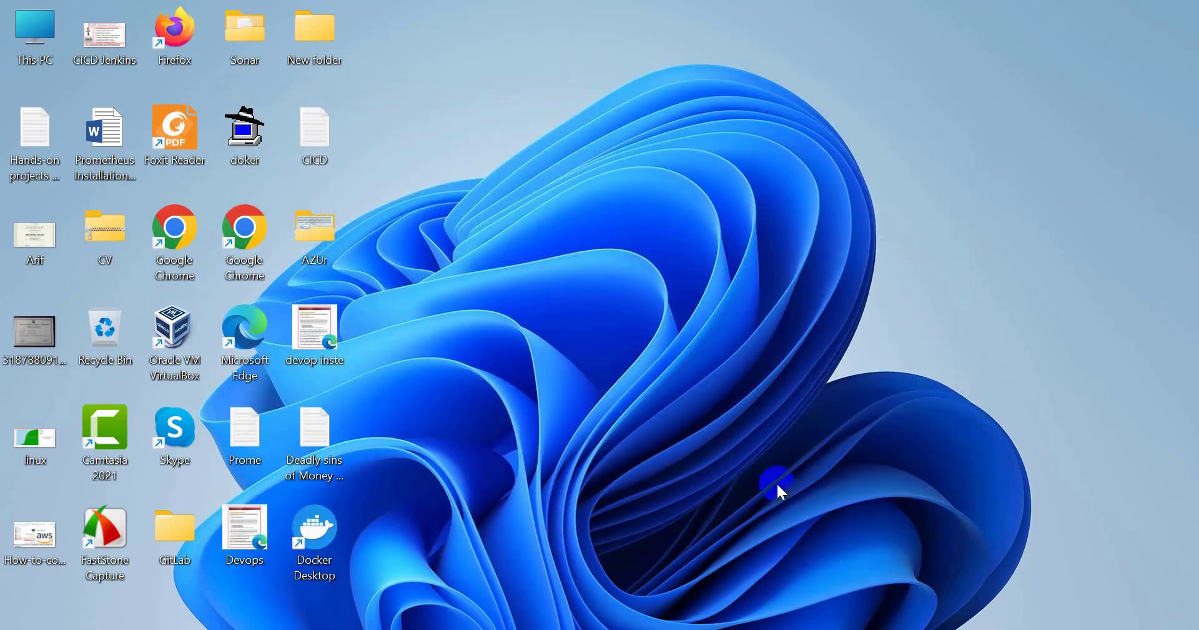
double_click(314, 526)
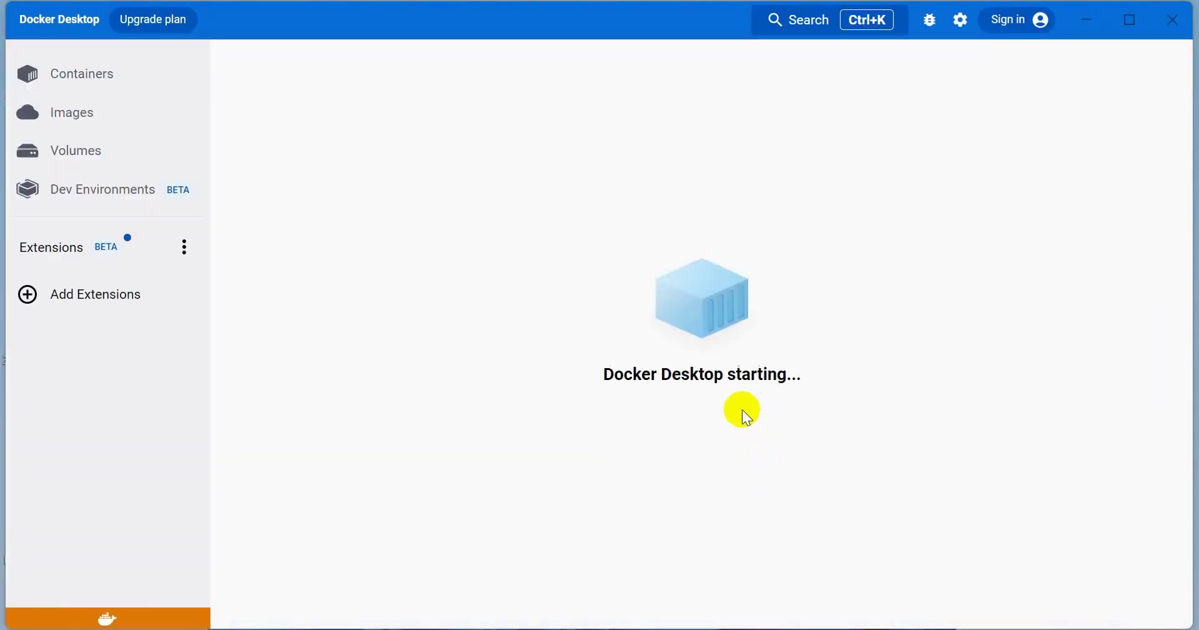
mouse_move(829, 419)
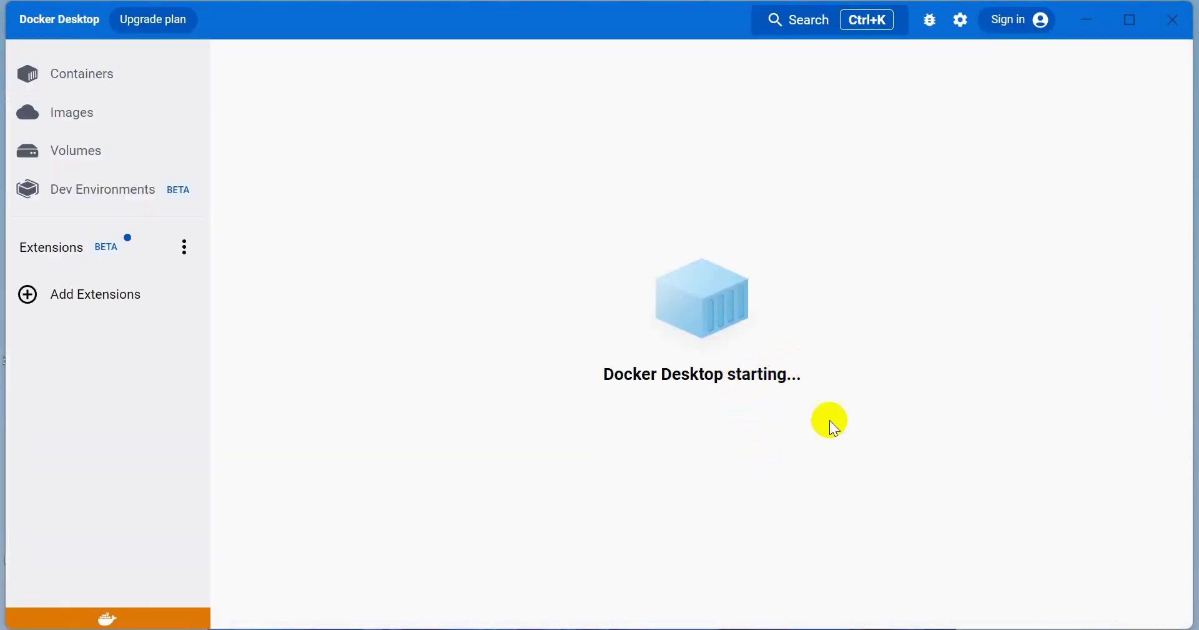
mouse_move(247, 245)
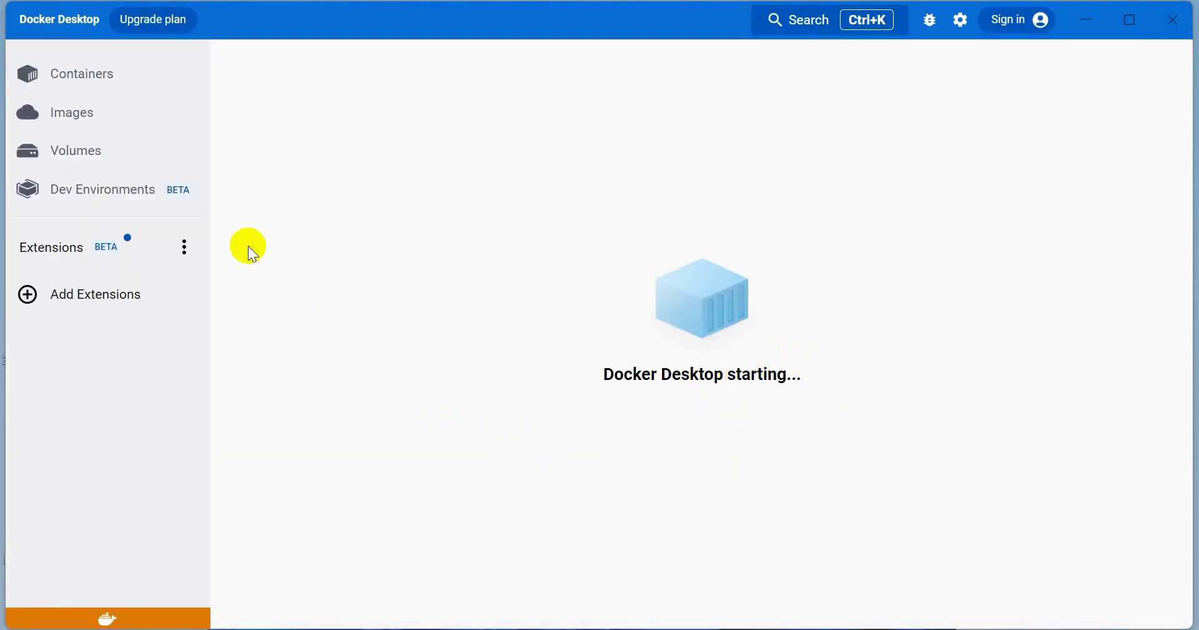
mouse_move(1131, 22)
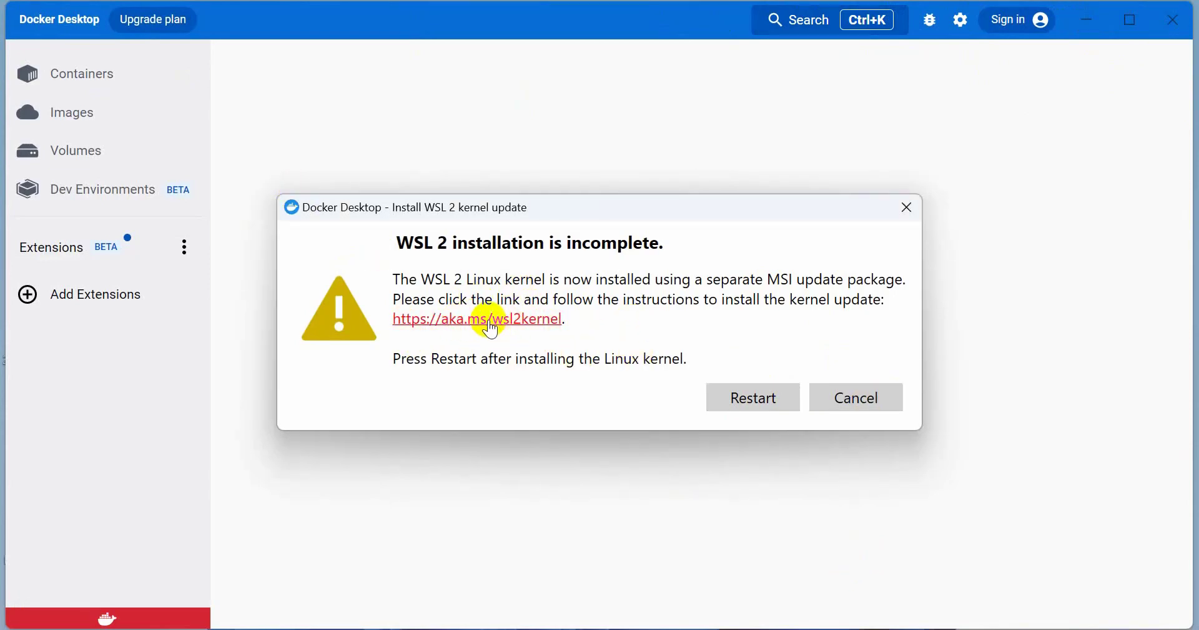
click(478, 318)
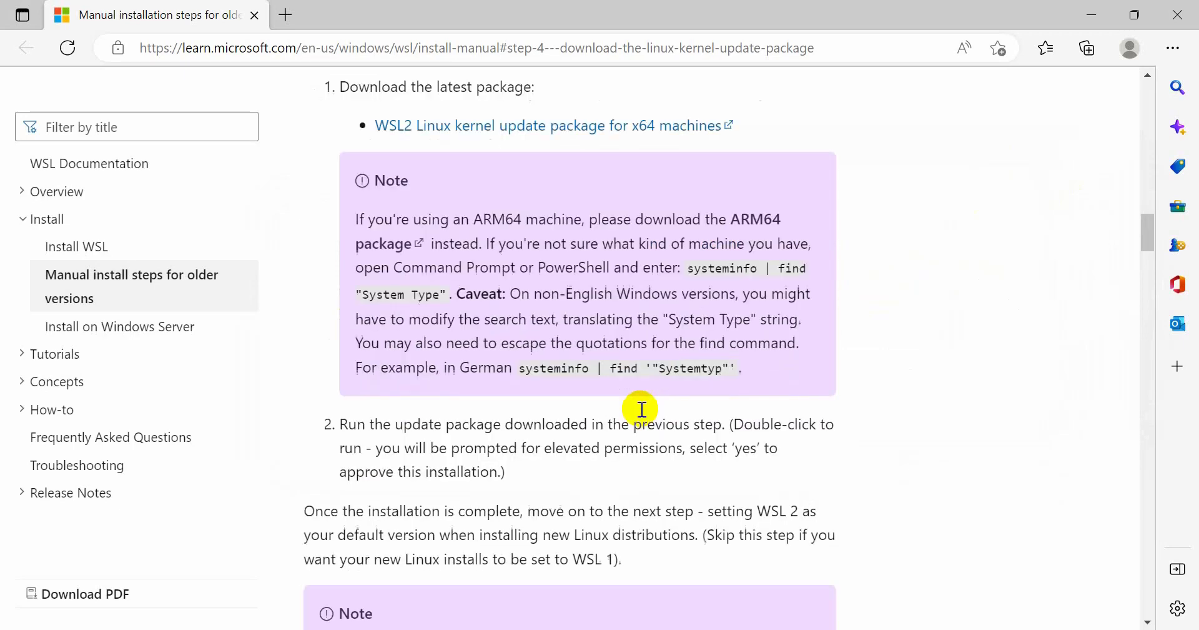
scroll(down, 3)
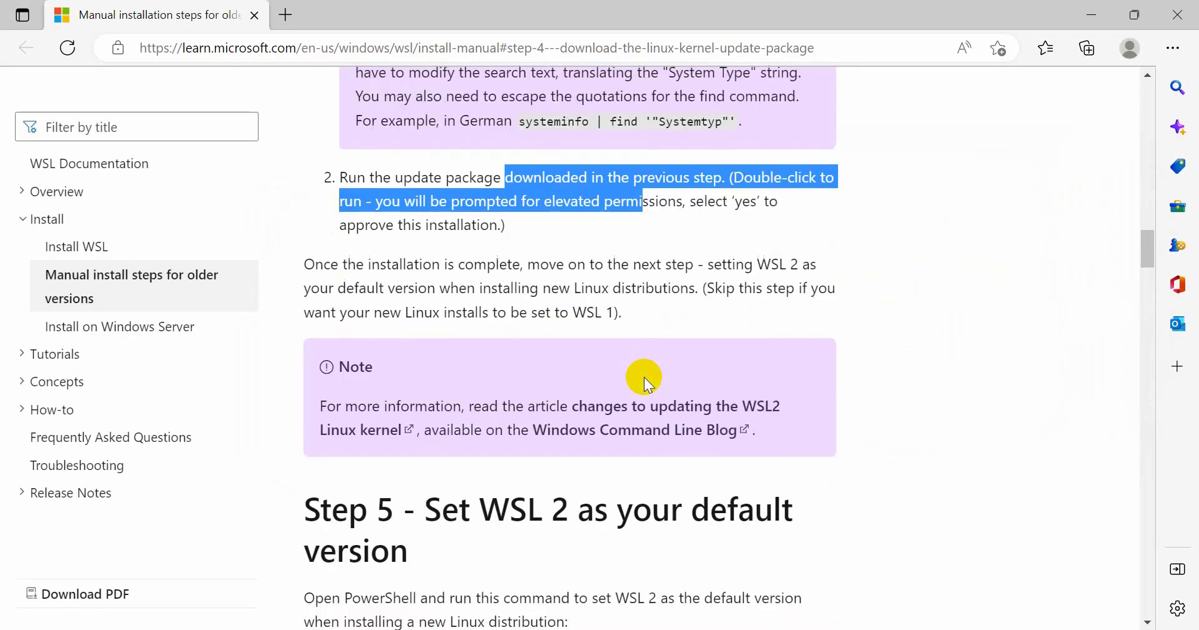
scroll(down, 3)
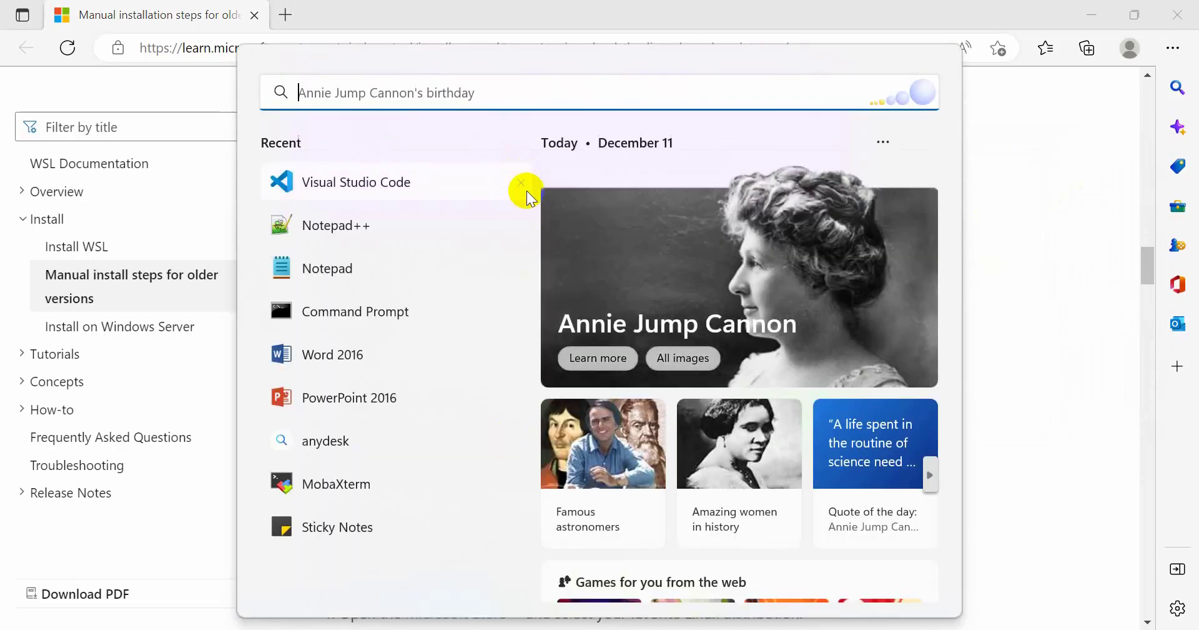
mouse_move(366, 301)
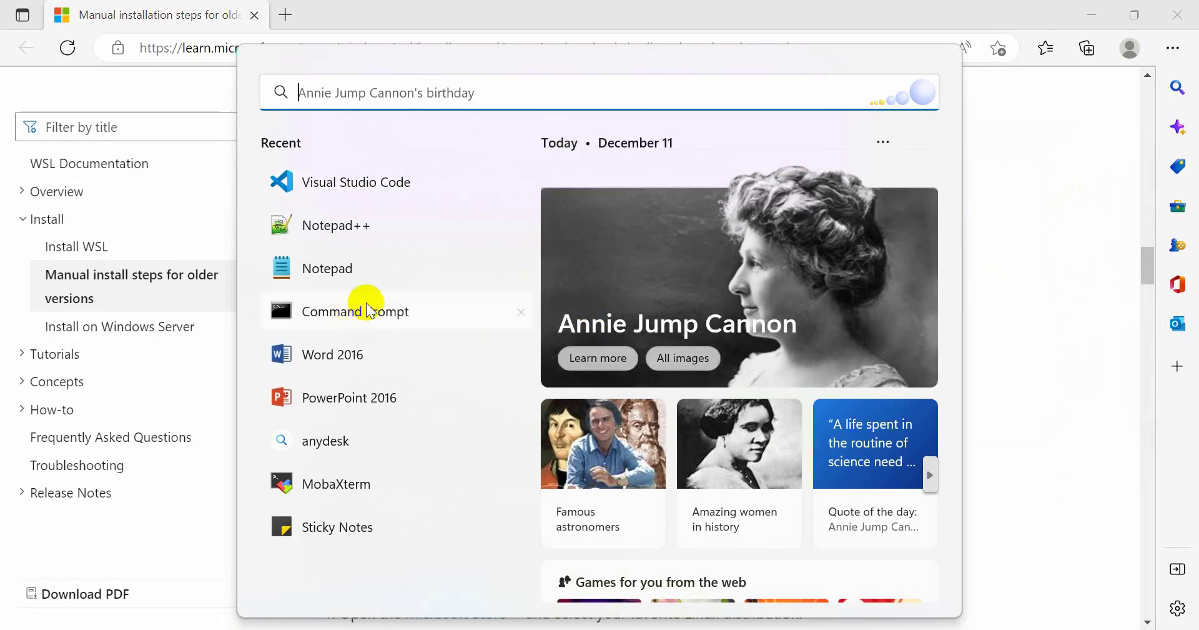
Step: Search Start for Command Prompt, run it as administrator, then return to the WSL guide
text(pe)
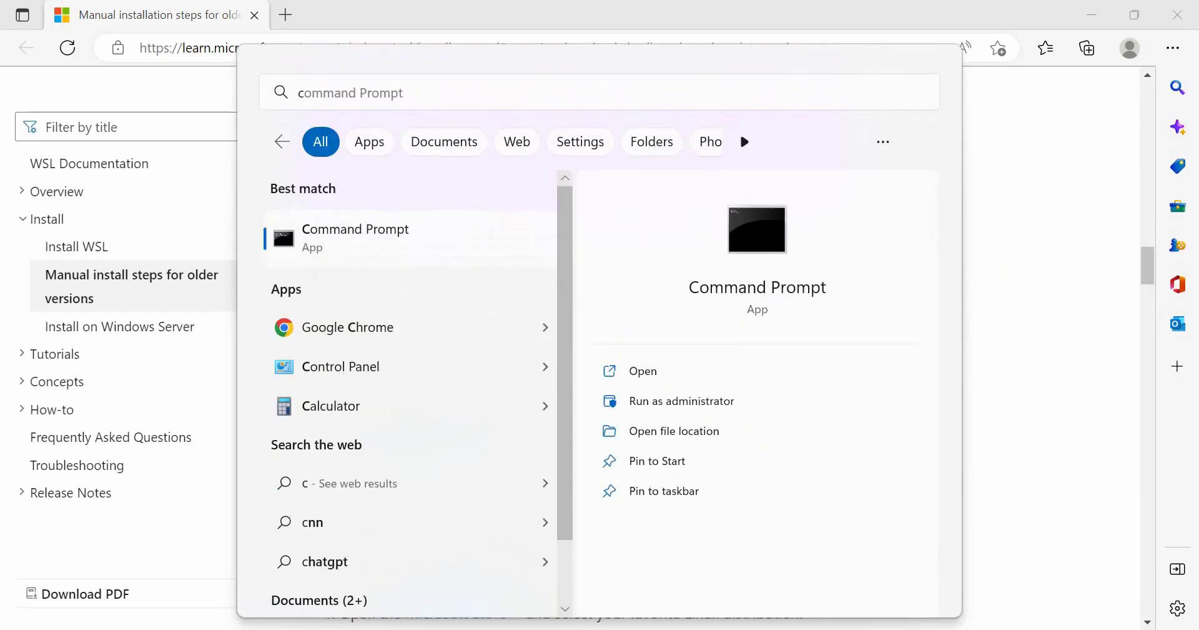
click(682, 401)
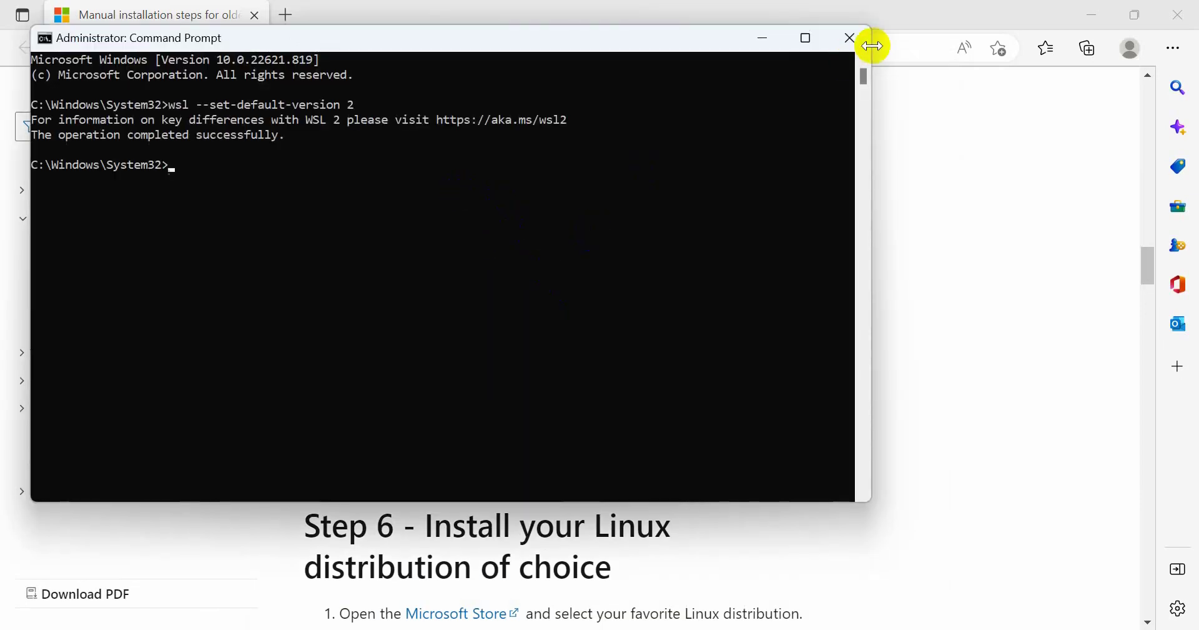
click(850, 38)
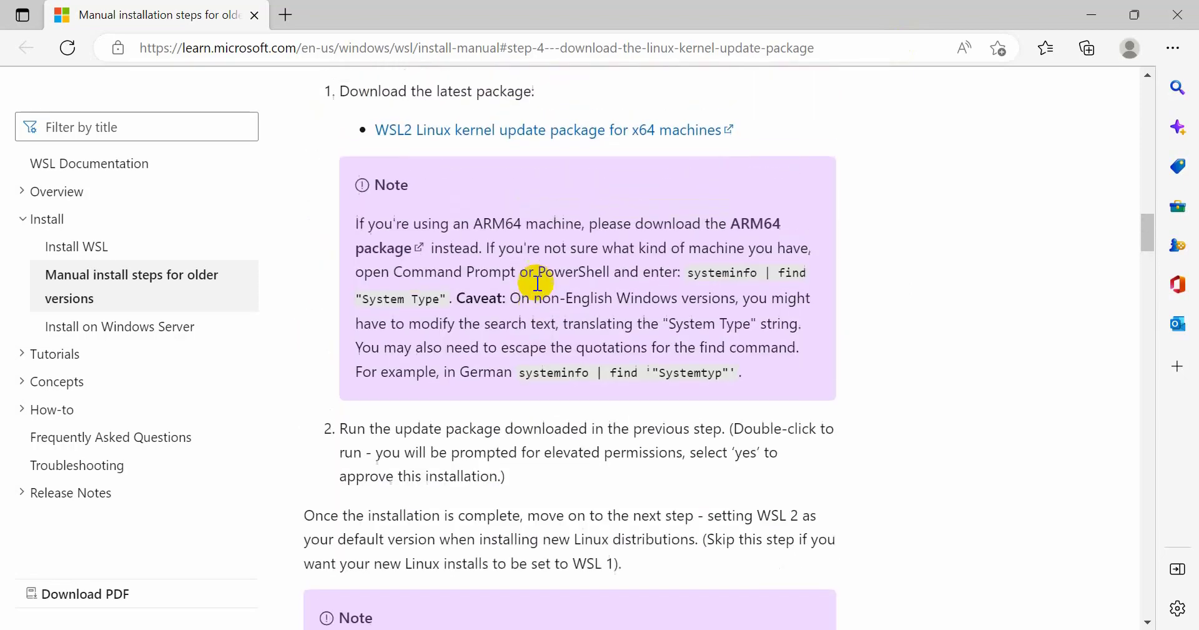
Step: Run the dism command enabling Microsoft-Windows-Subsystem-Linux, then return to the WSL guide
scroll(down, 3)
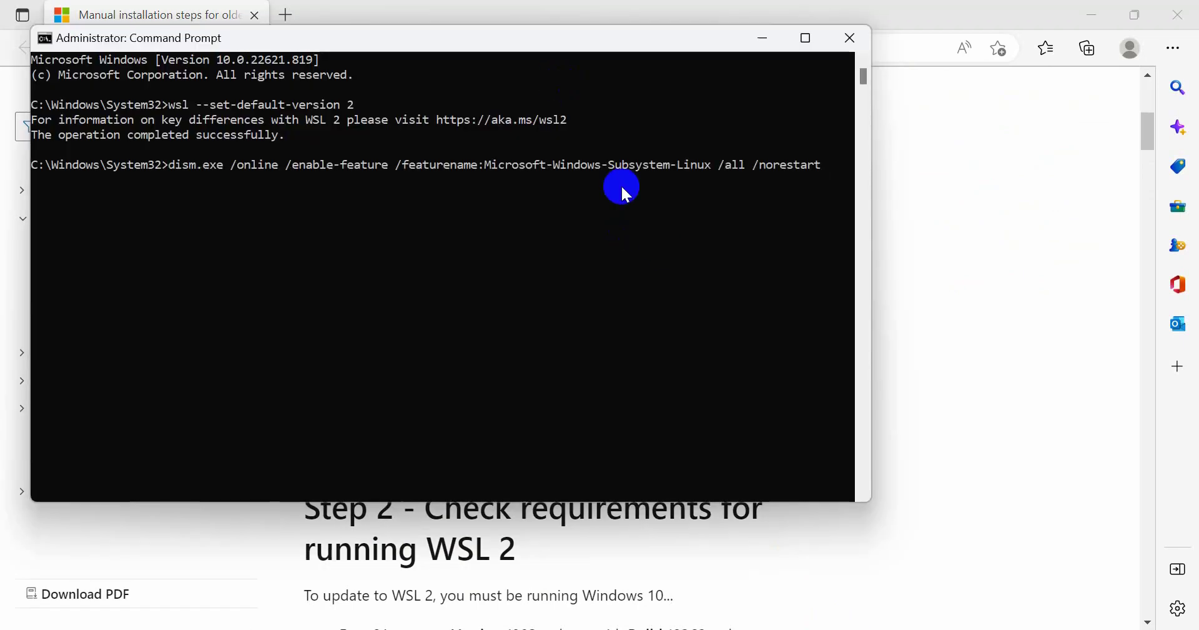
key(Enter)
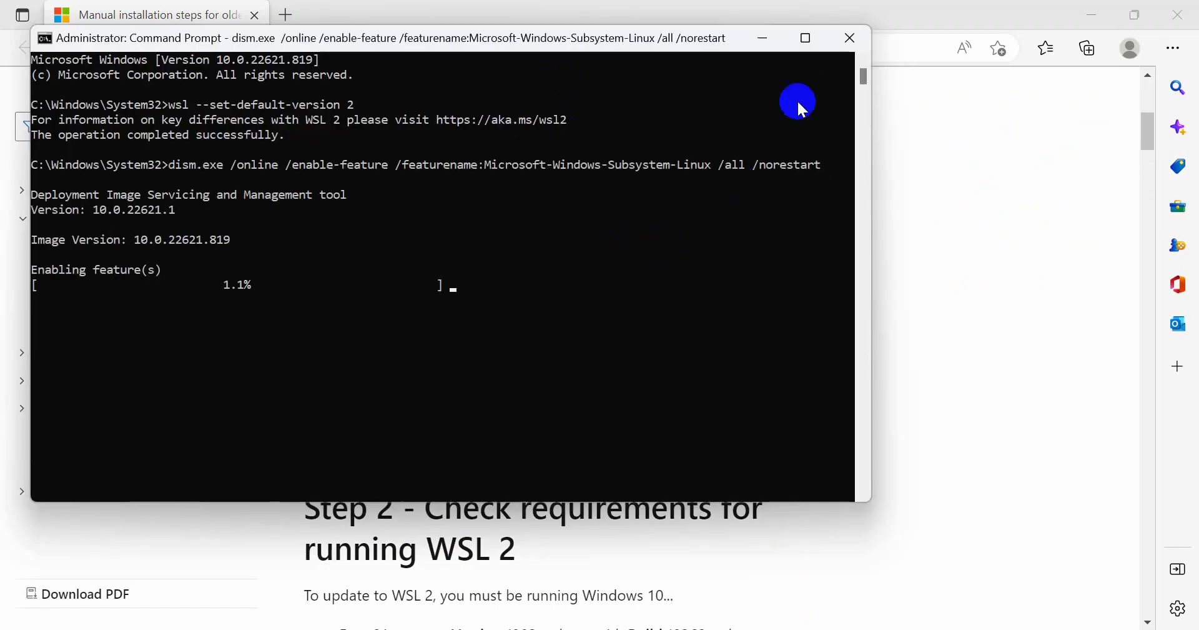
click(849, 37)
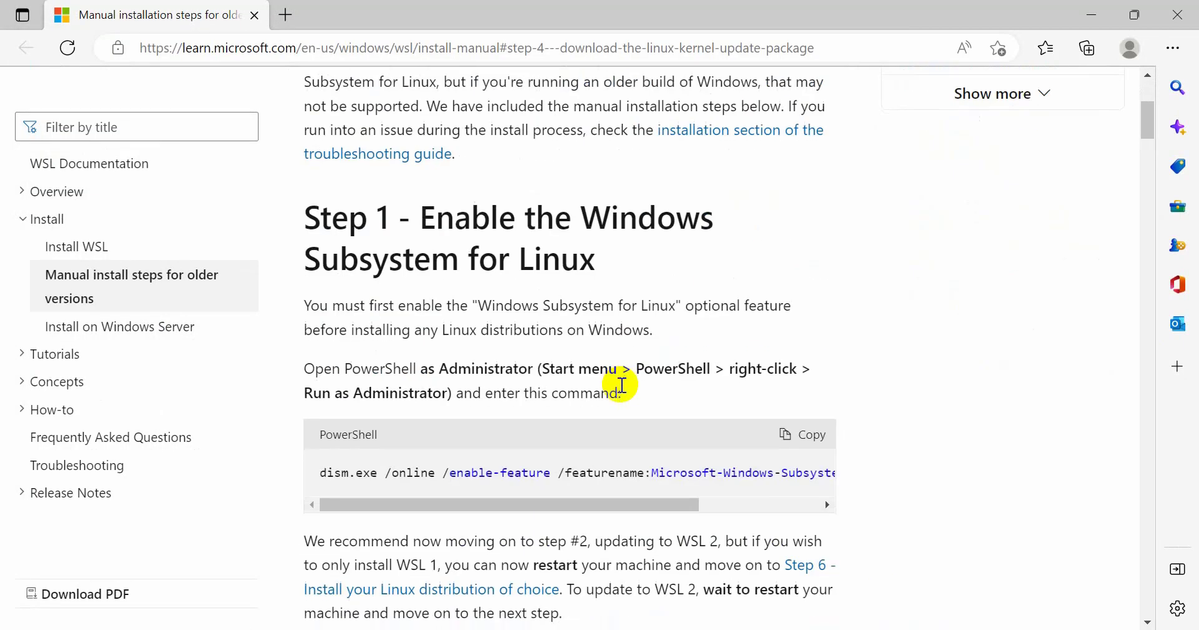
scroll(down, 3)
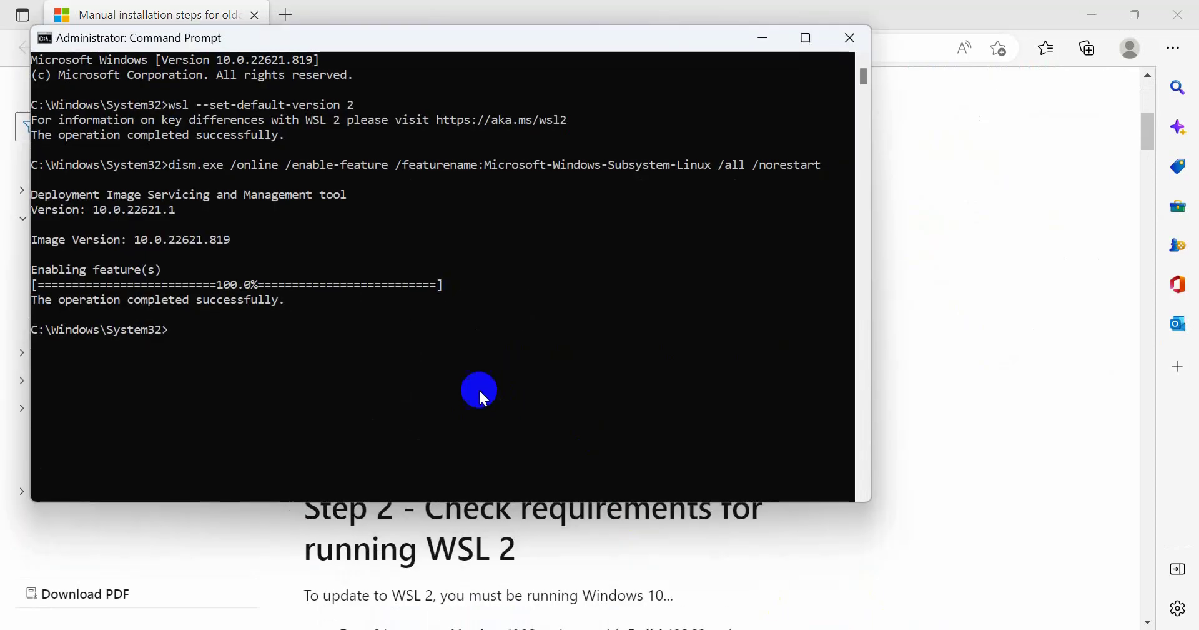
mouse_move(741, 73)
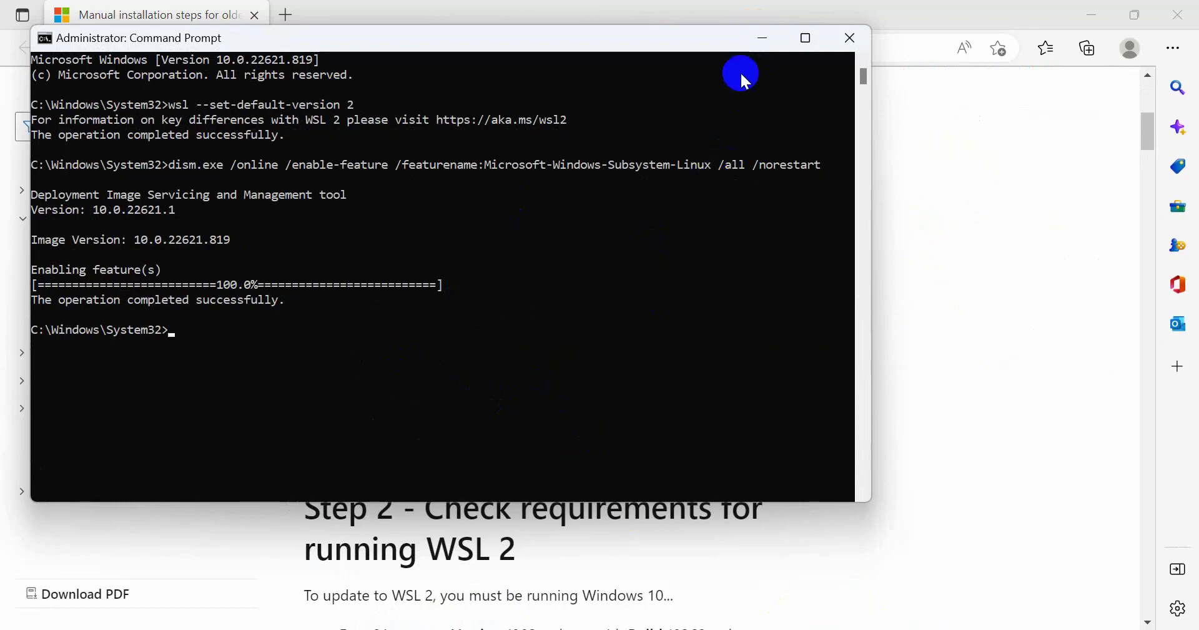
Step: Scroll the manual WSL install guide down to Step 4's x64 kernel update package link
click(849, 38)
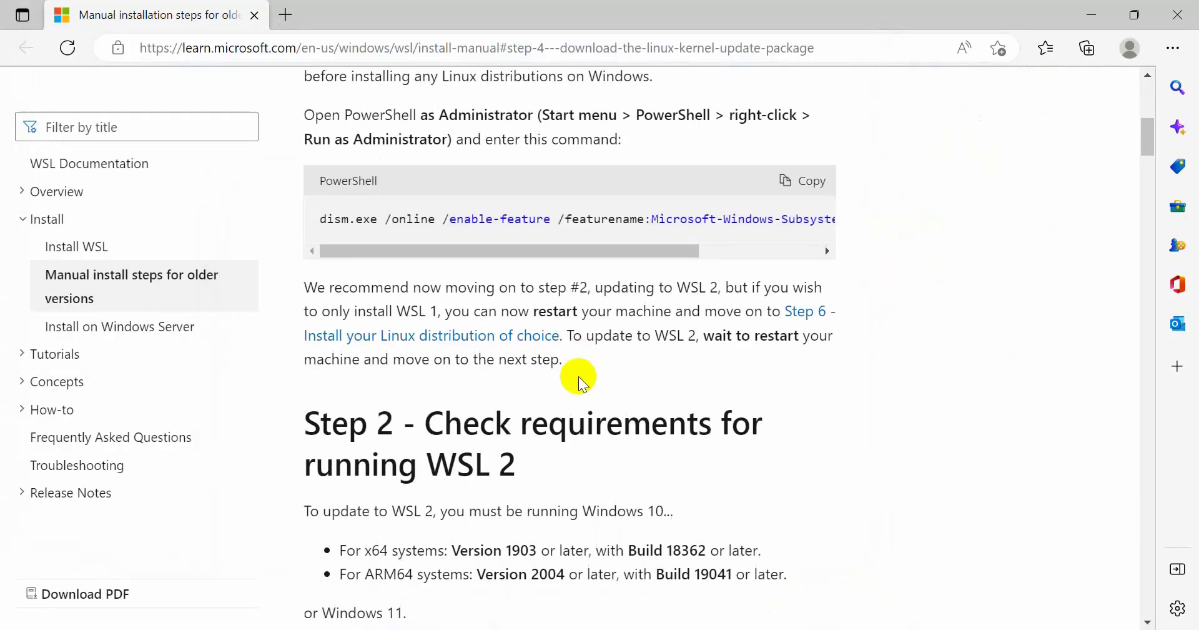
scroll(down, 3)
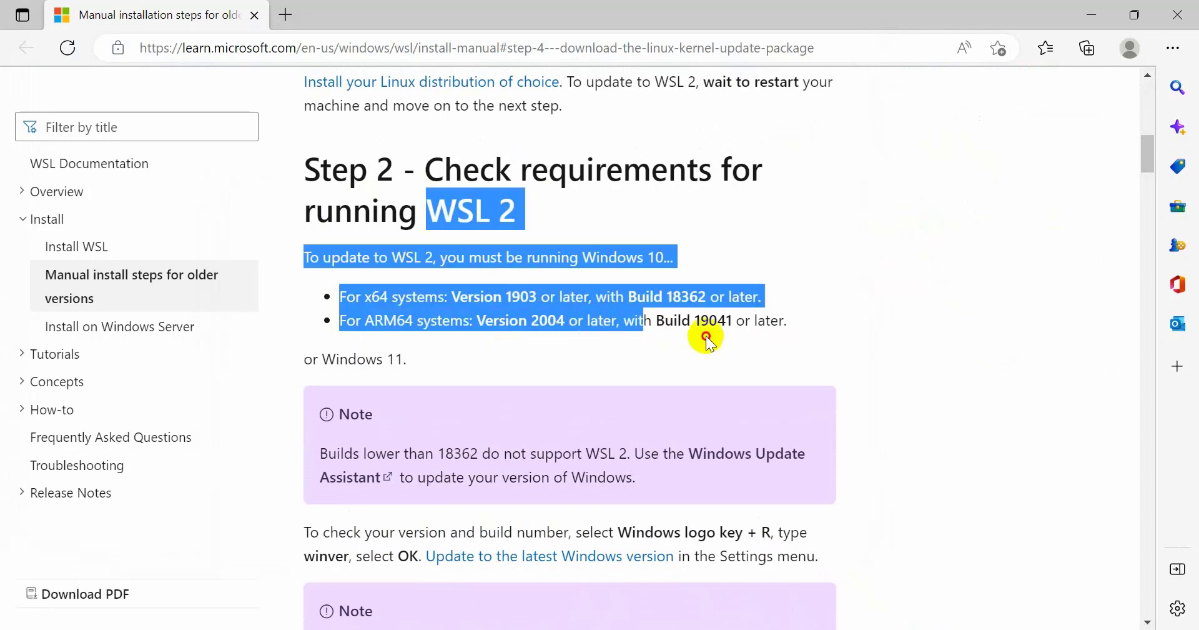
scroll(down, 3)
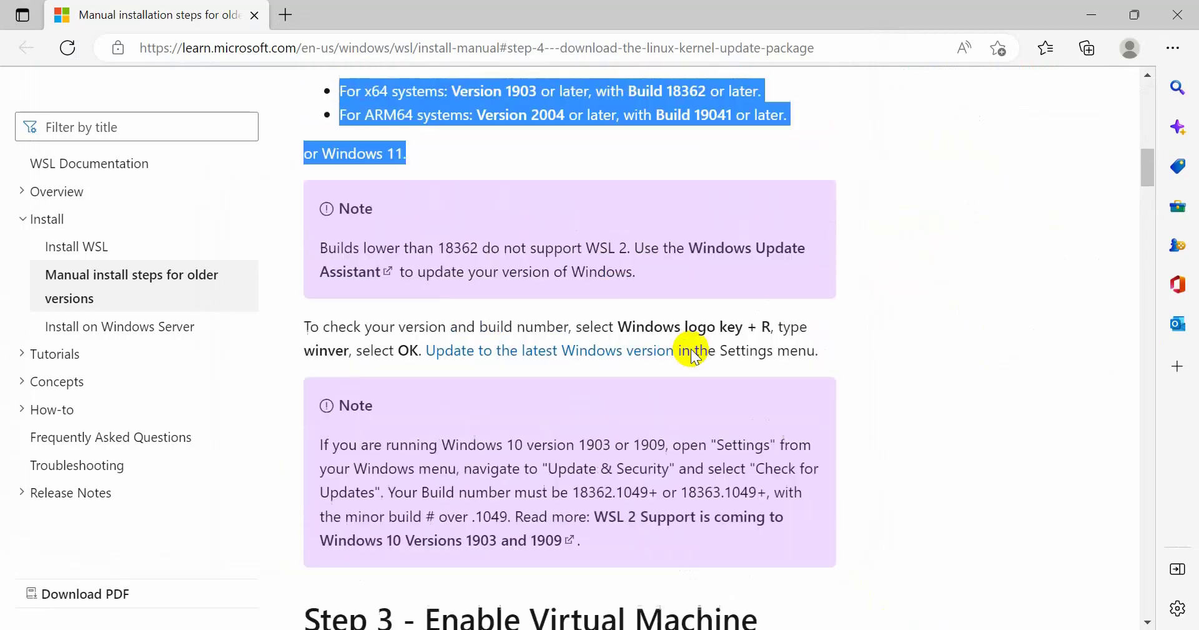
scroll(up, 3)
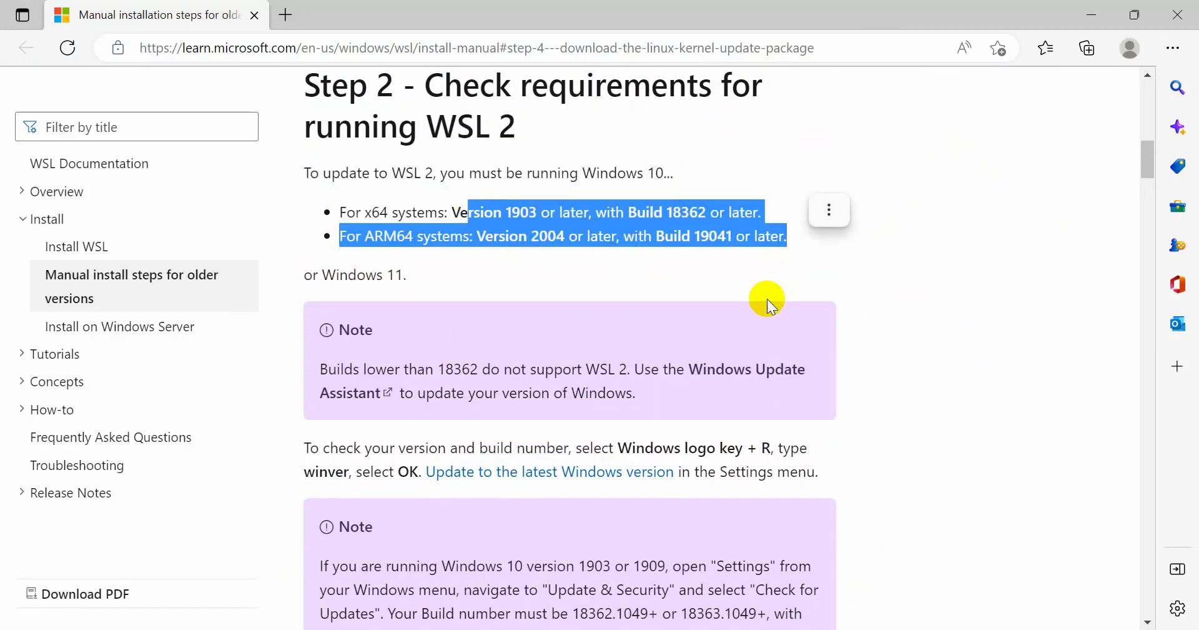
scroll(down, 3)
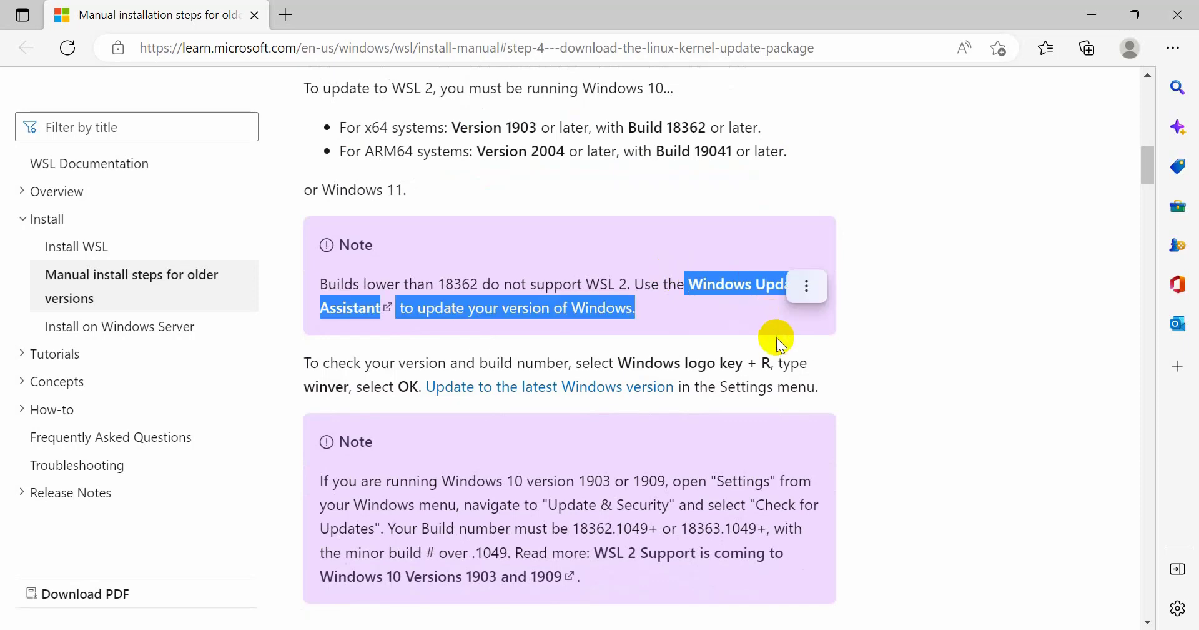
scroll(down, 3)
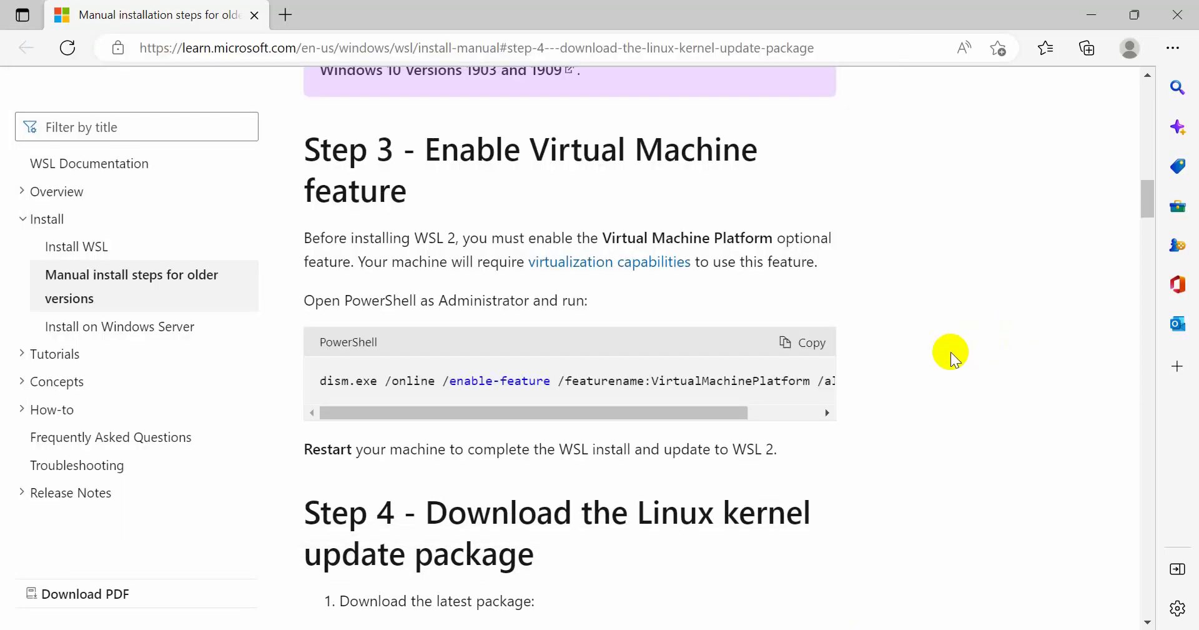
scroll(down, 3)
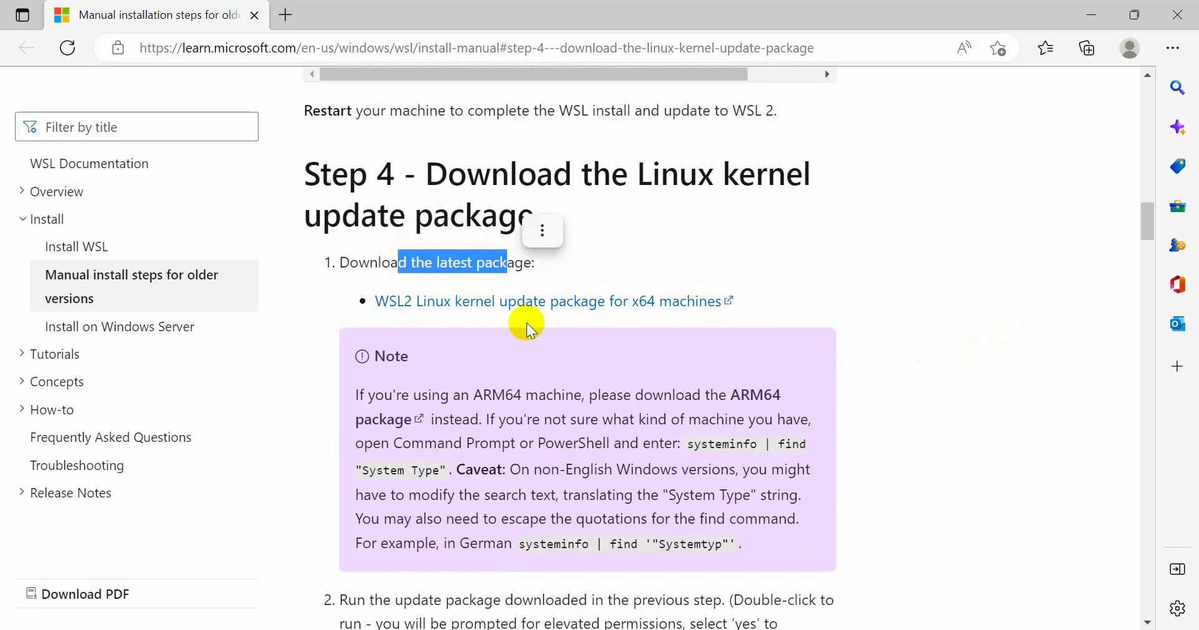
scroll(down, 3)
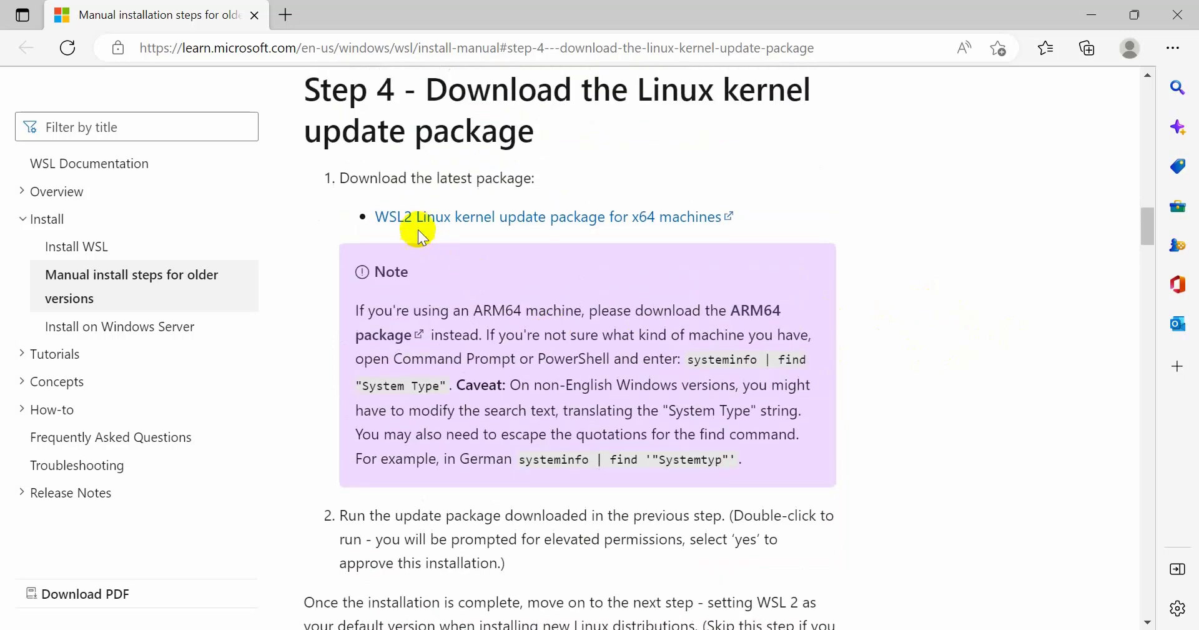
mouse_move(410, 223)
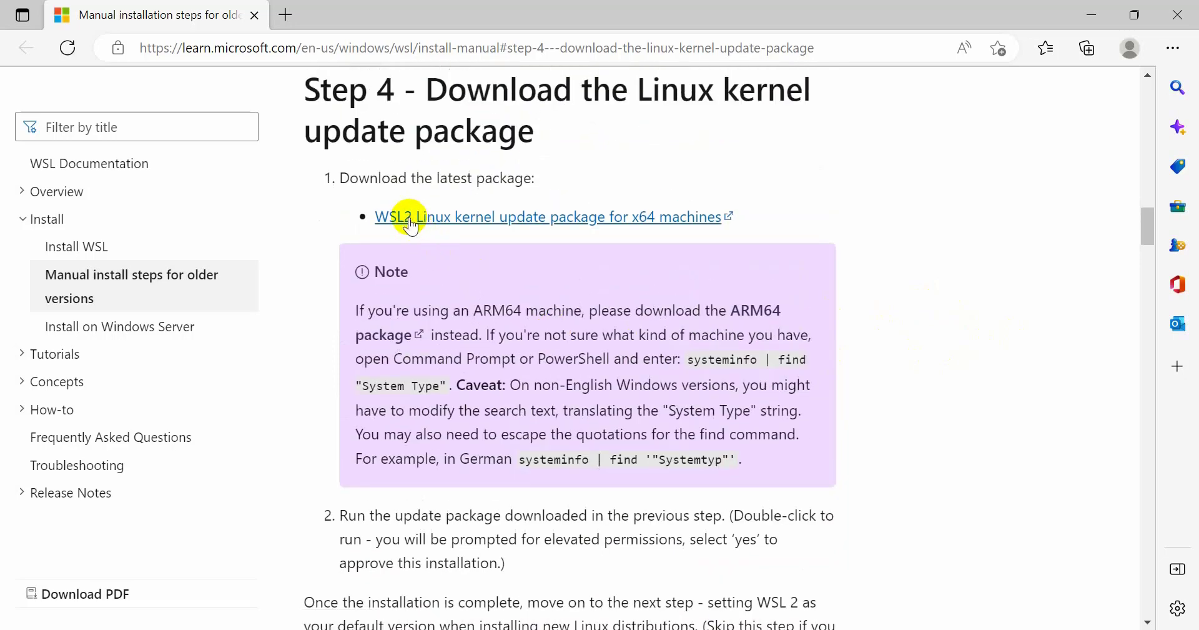
Step: Download wsl_update_x64.msi, copy 'wsl --set-default-version 2', and check the finished download
click(407, 217)
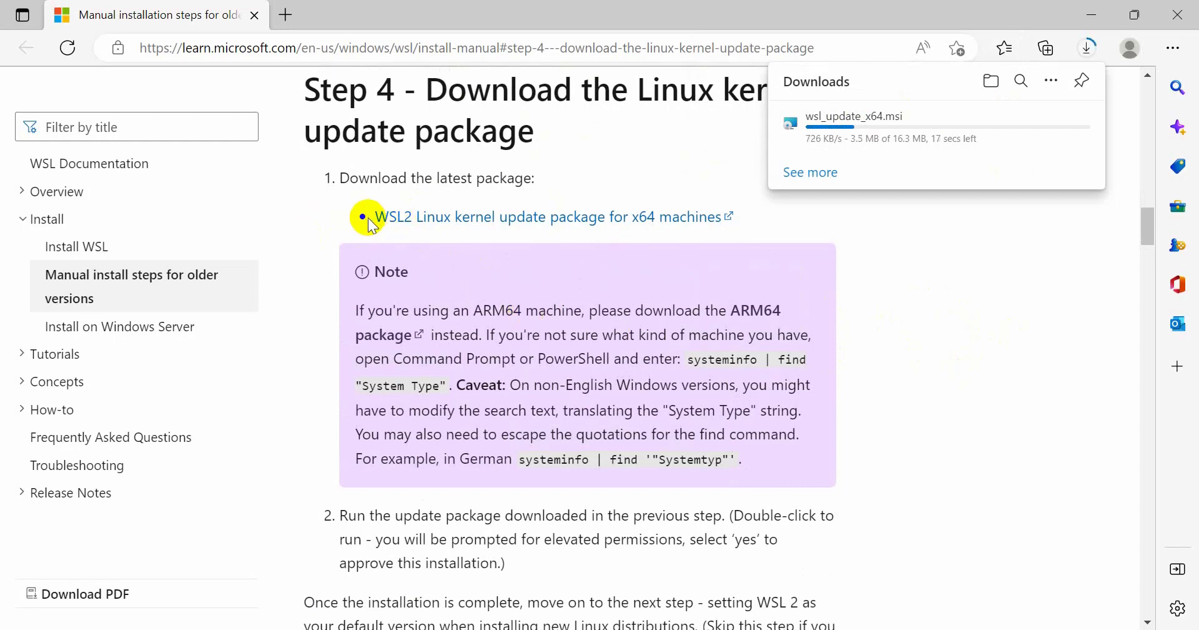
scroll(down, 3)
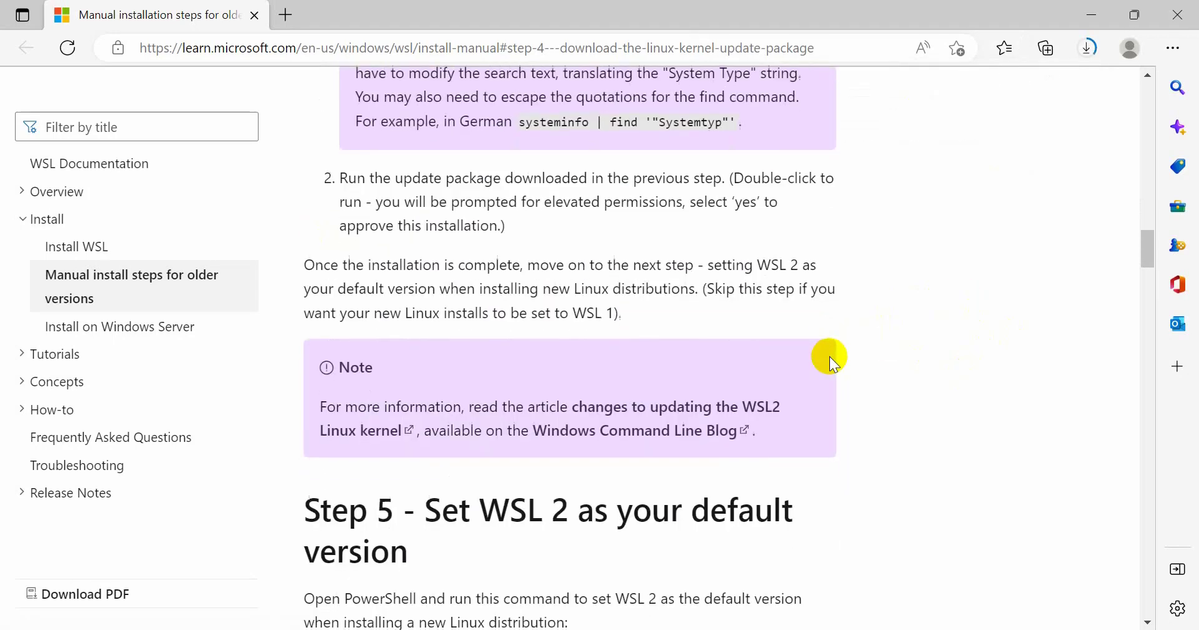
scroll(down, 3)
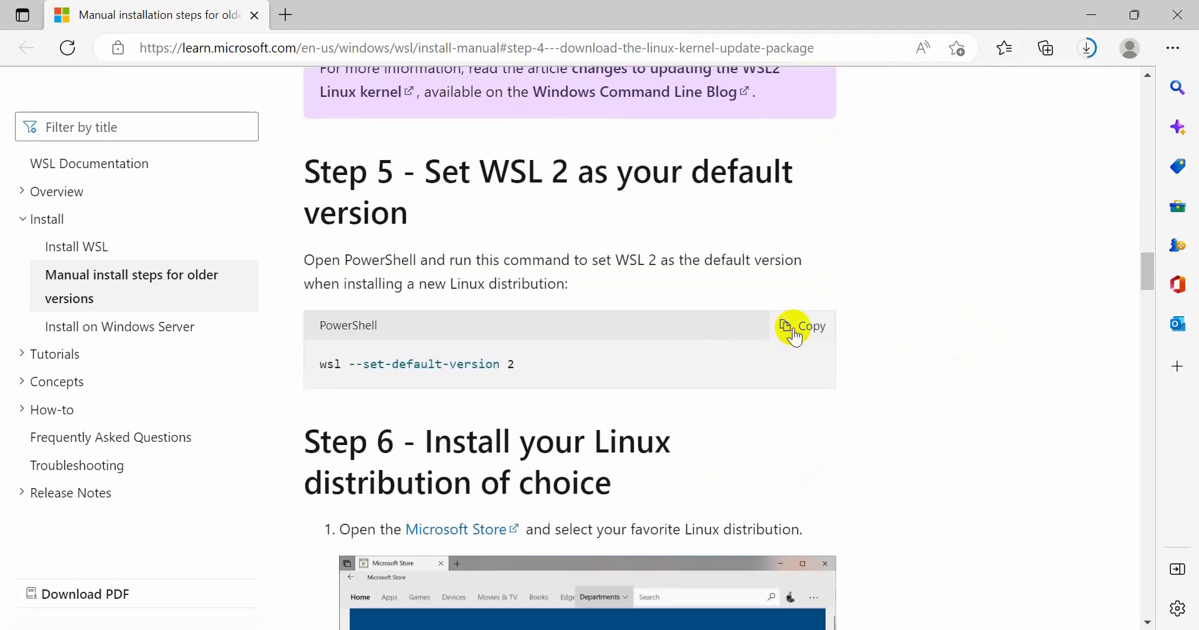
click(792, 328)
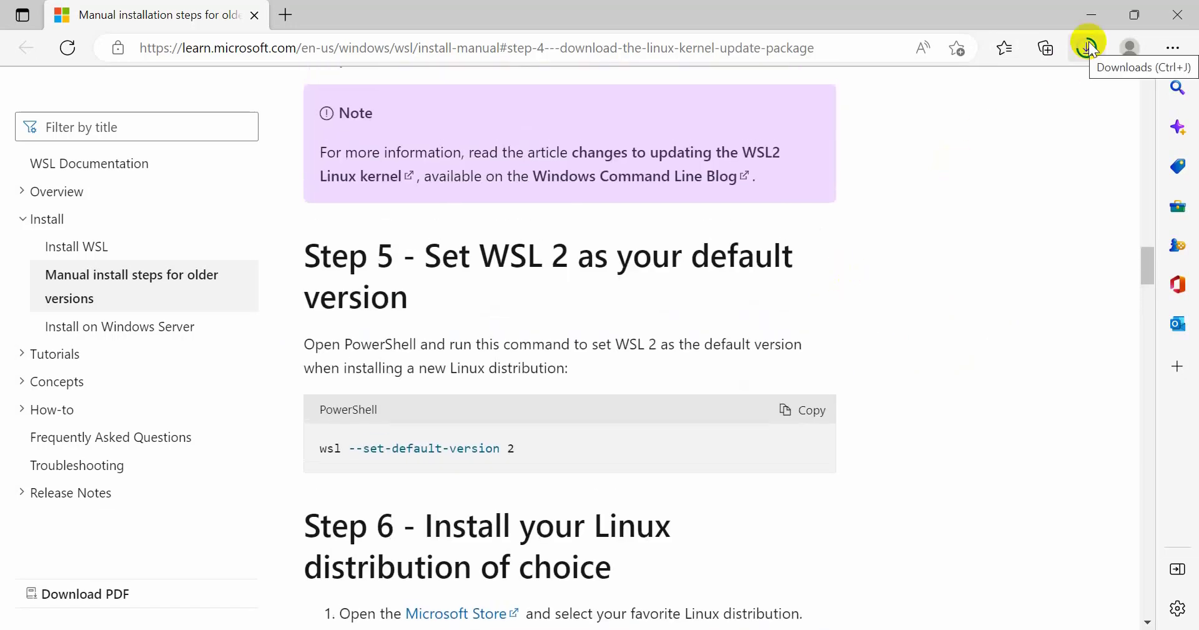
click(1086, 48)
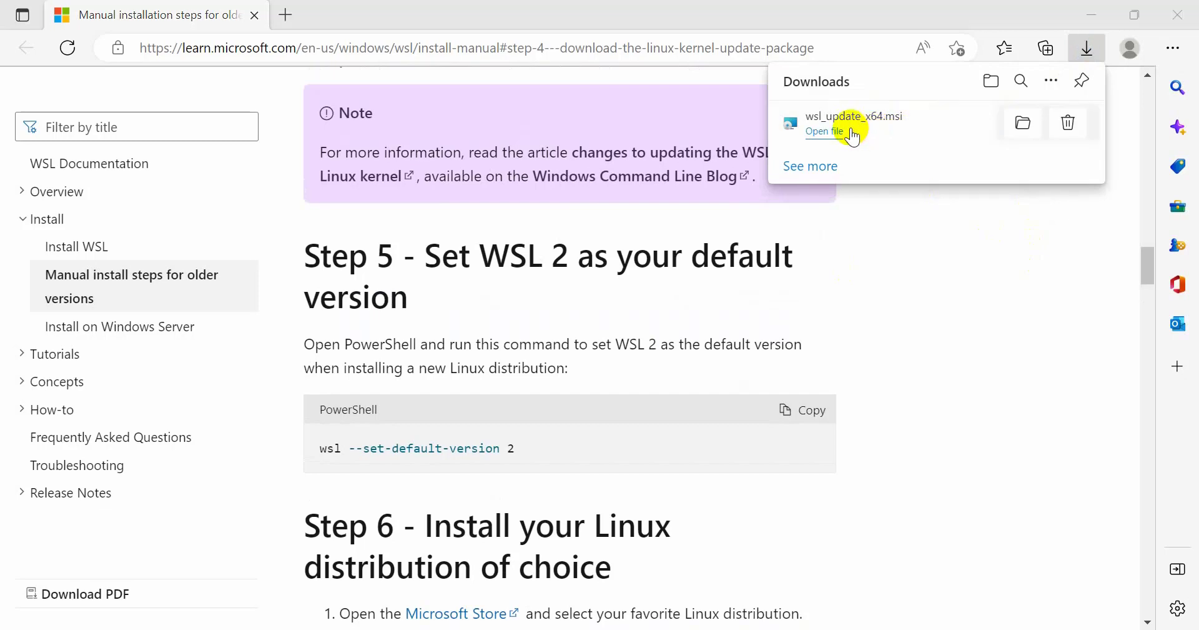
Step: Run wsl_update_x64.msi and step through WSL Update Setup to Finish
click(824, 131)
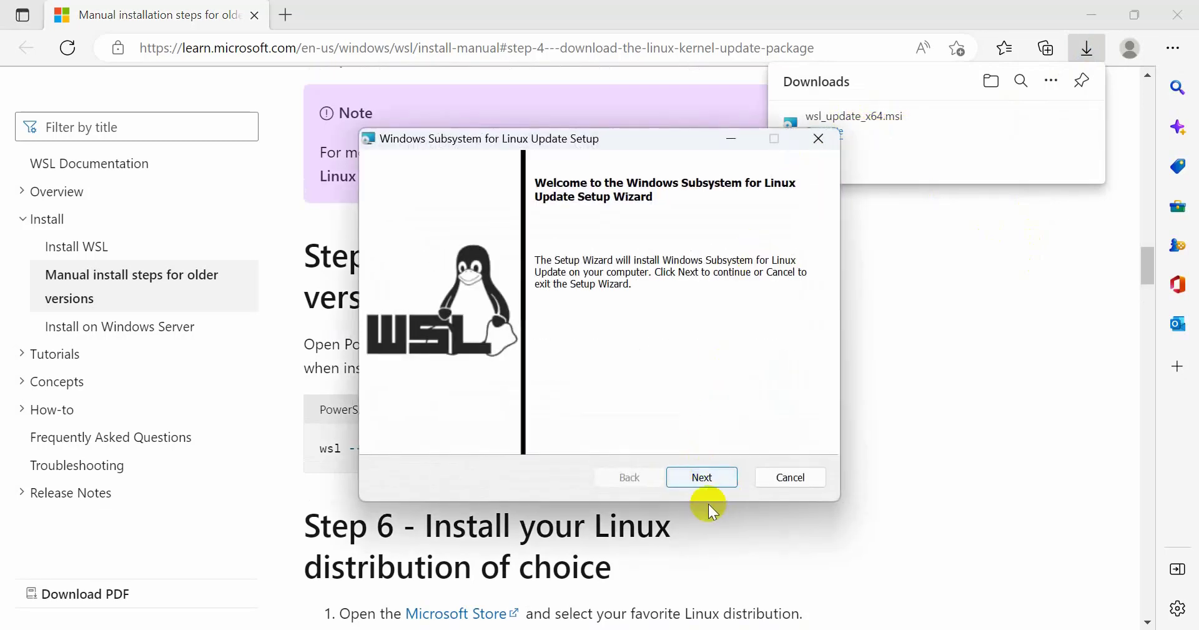
click(702, 477)
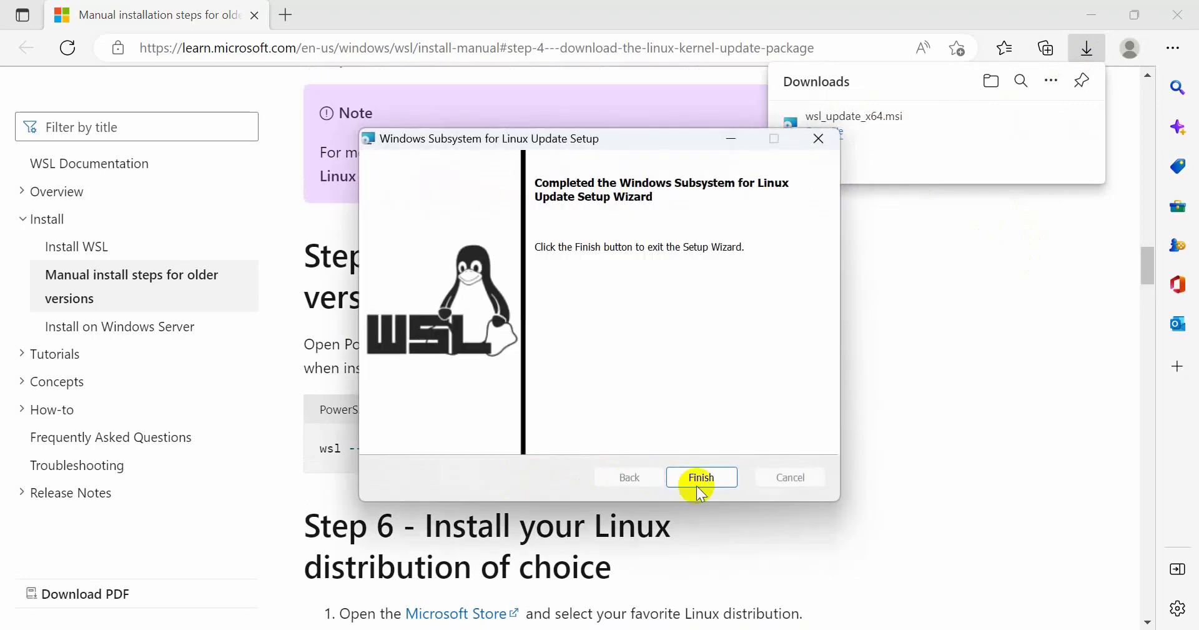
click(702, 477)
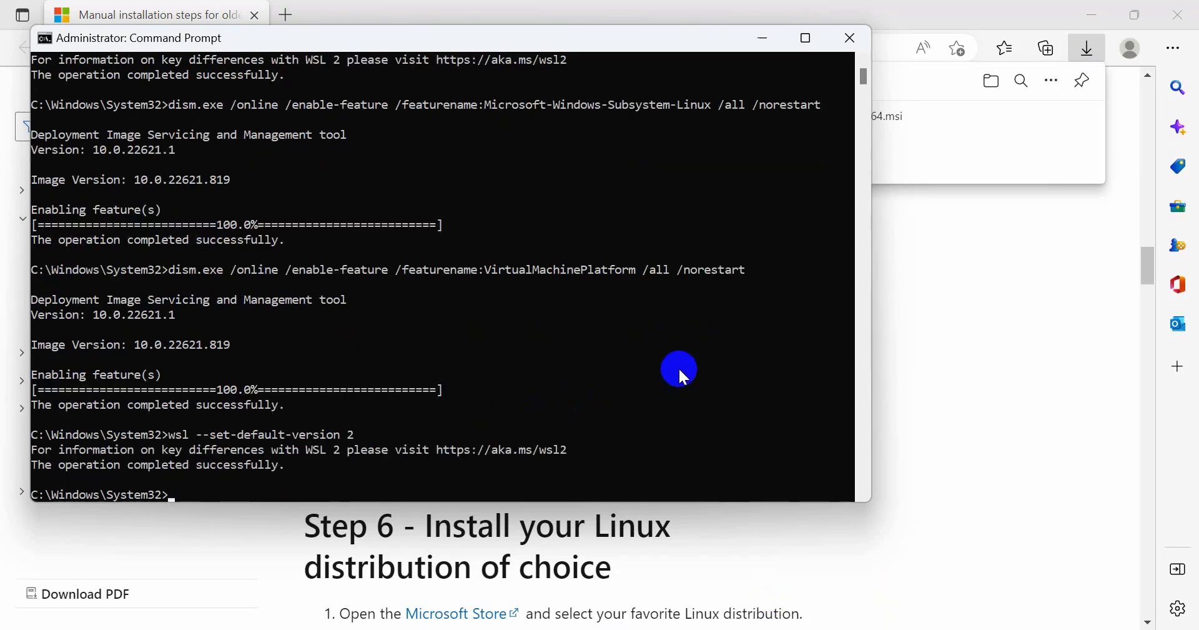
mouse_move(240, 478)
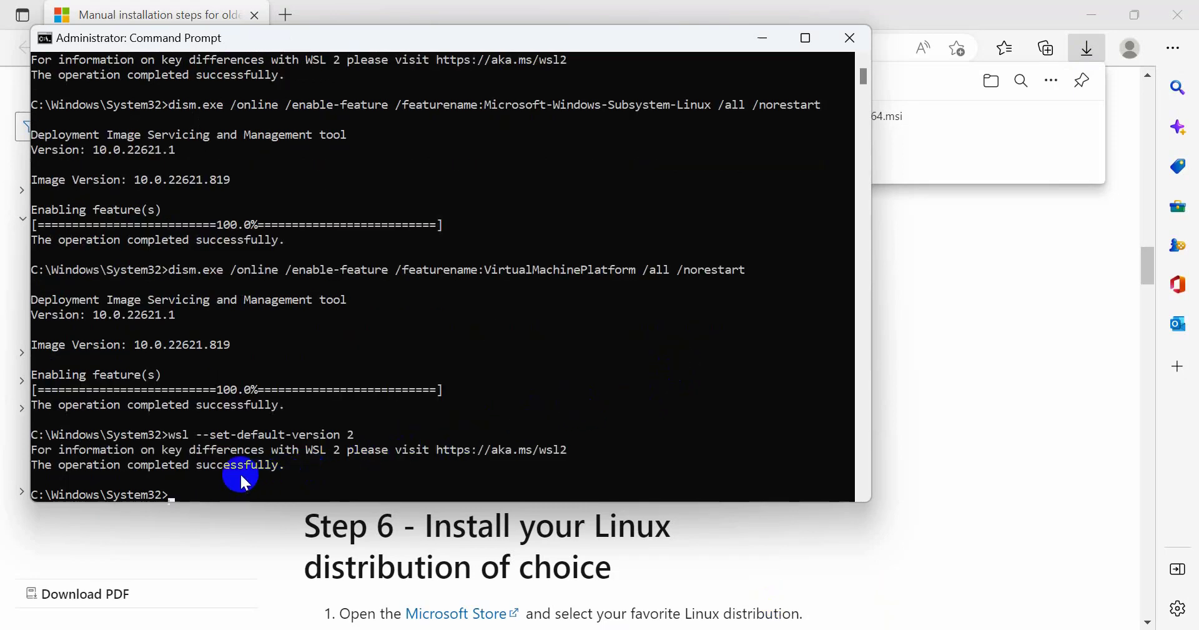
Step: Return to the WSL installation guide in Edge and scroll down the page
click(849, 38)
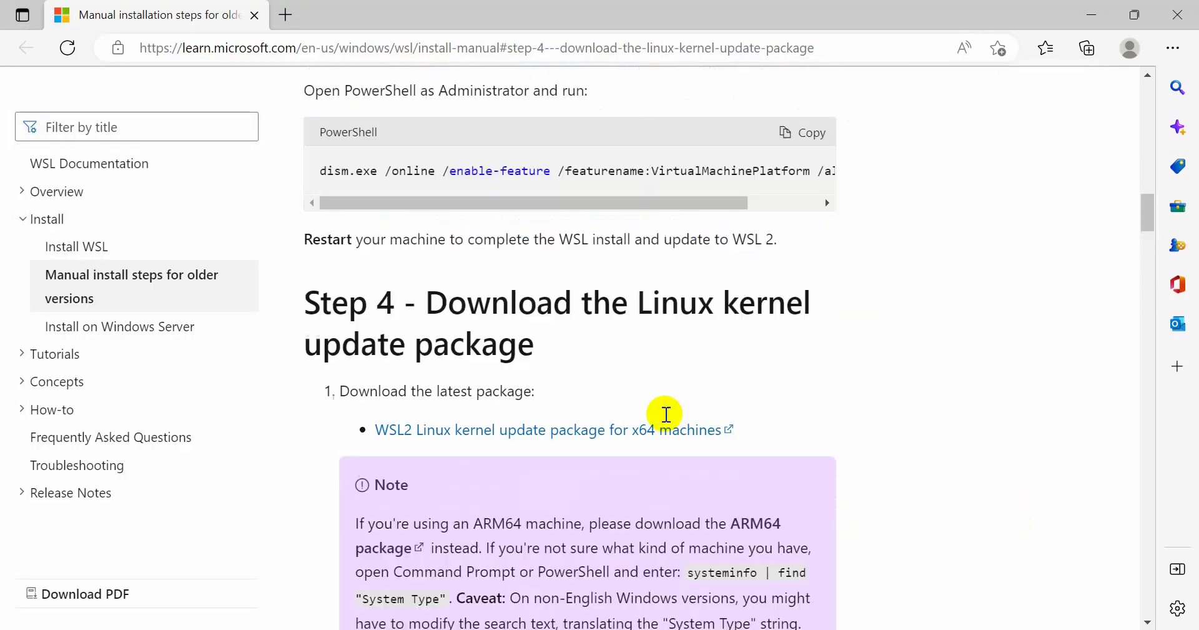
scroll(down, 3)
text(d)
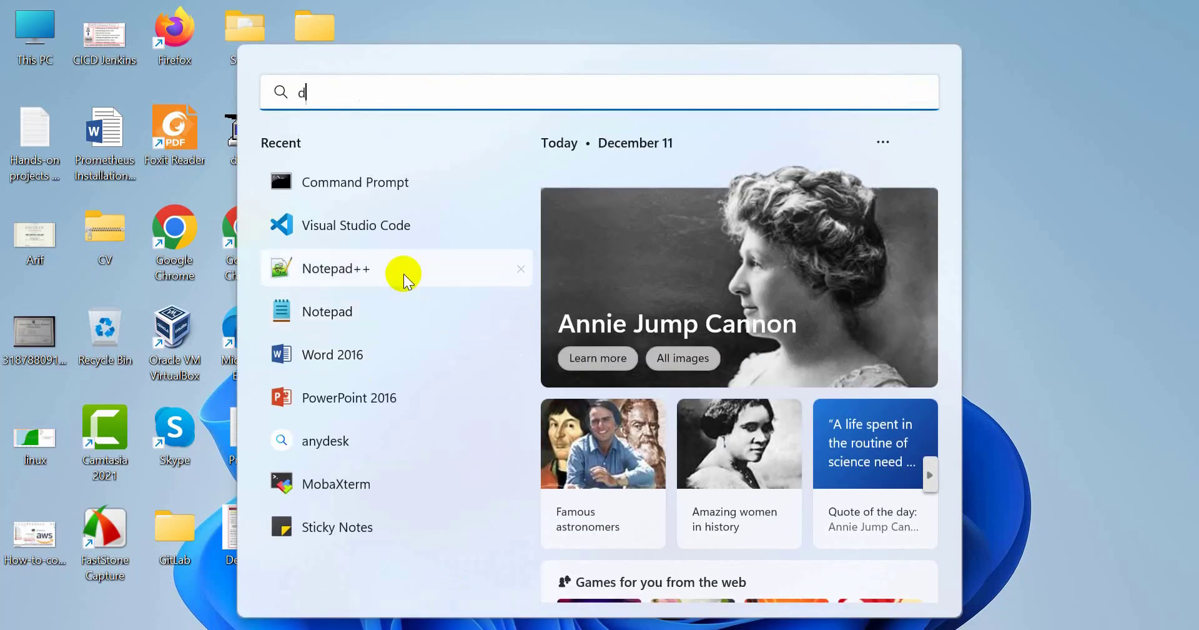
Step: Search for Docker Desktop, then launch it from its desktop shortcut
text(ocker Desktop)
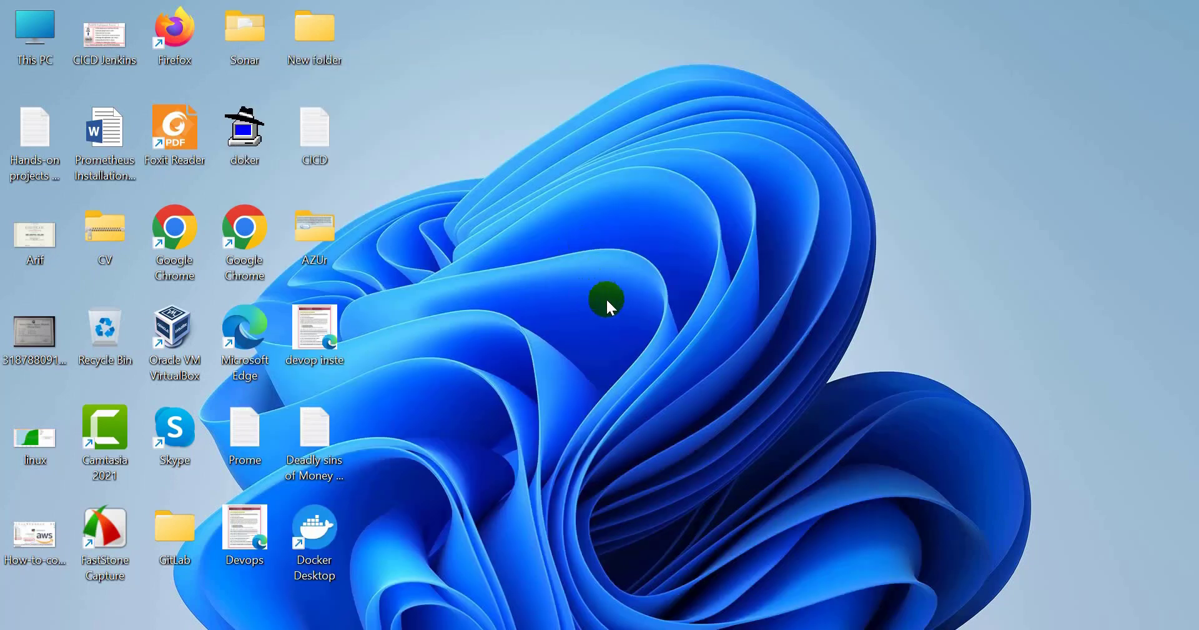
double_click(313, 526)
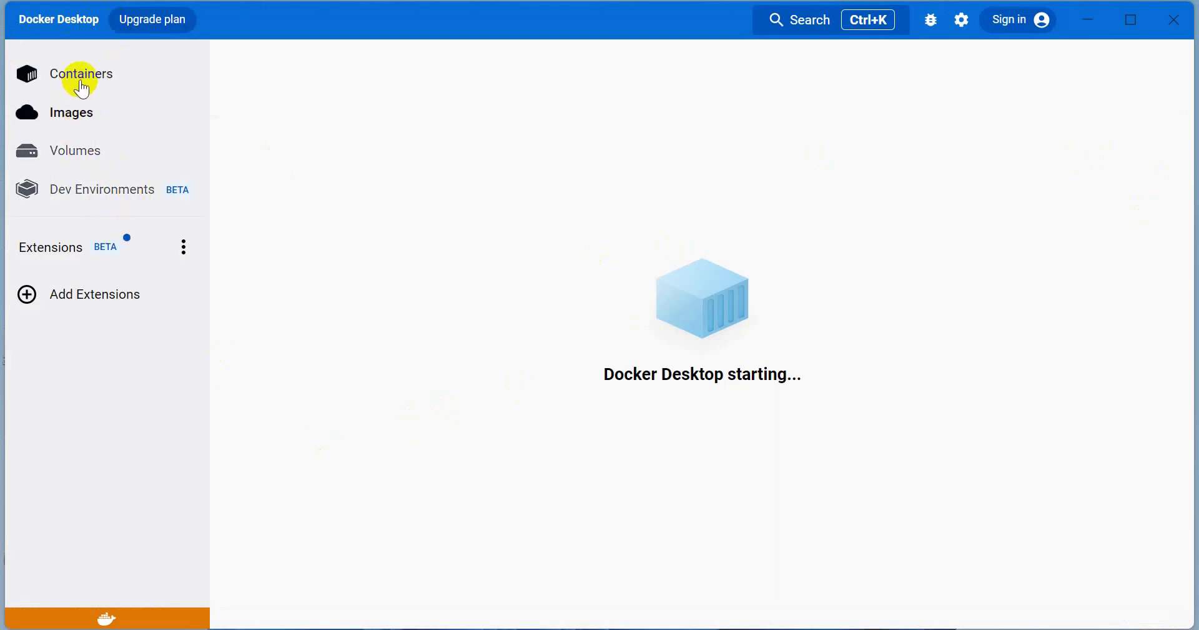
mouse_move(857, 80)
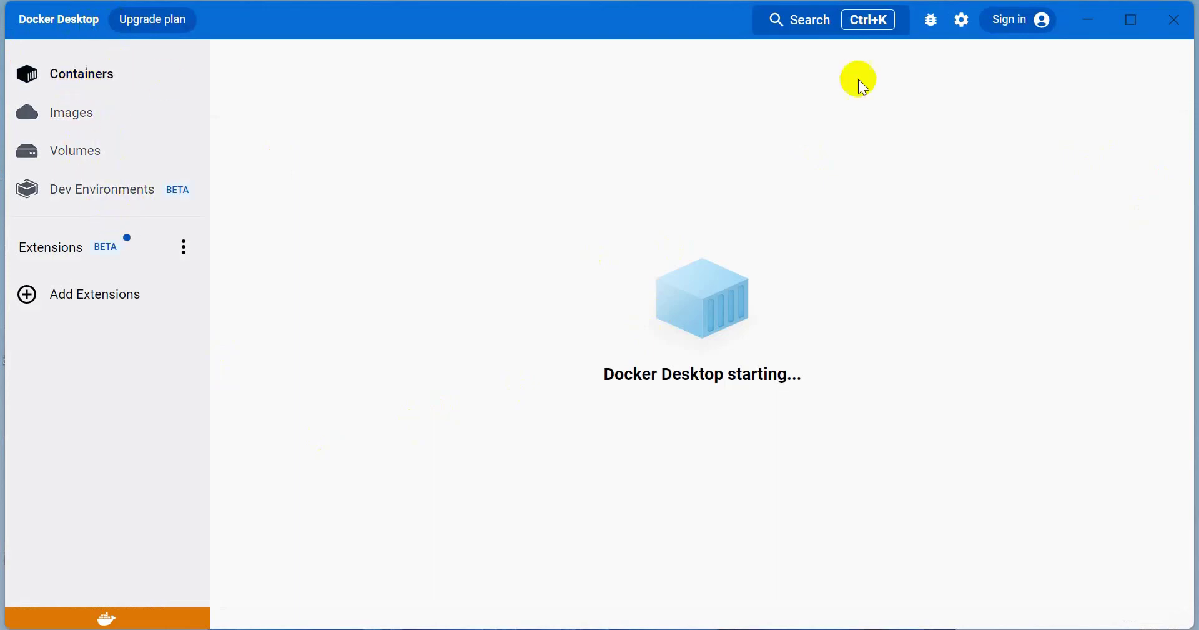
Step: Open the Docker sign-in page and restore Edge's previously open pages
click(1010, 20)
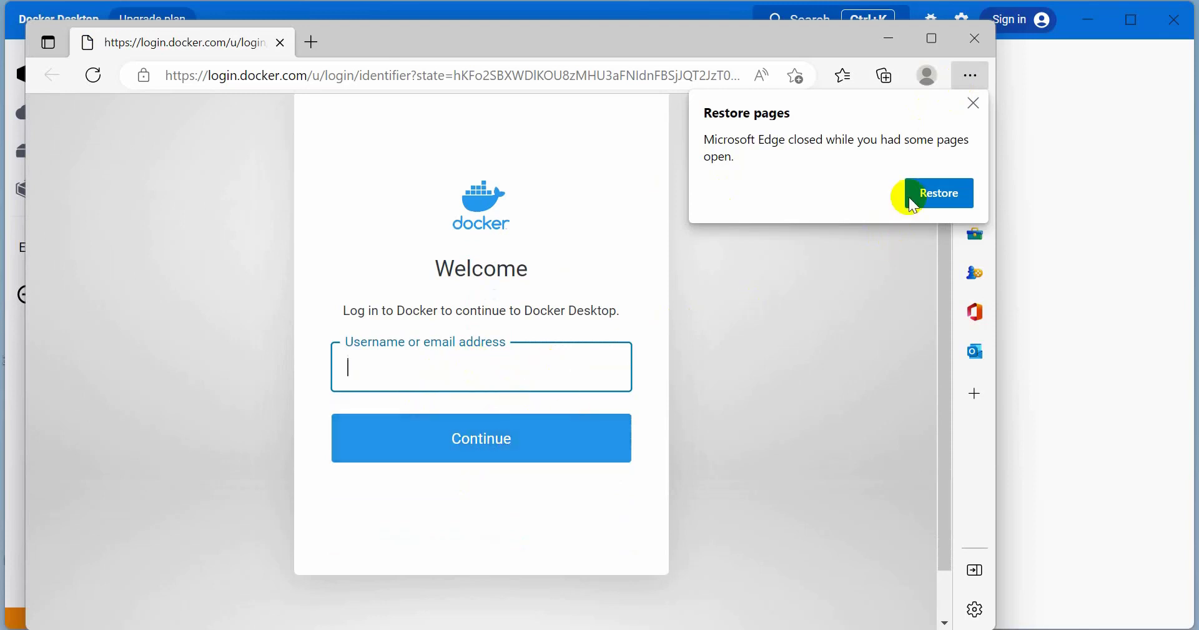
click(481, 438)
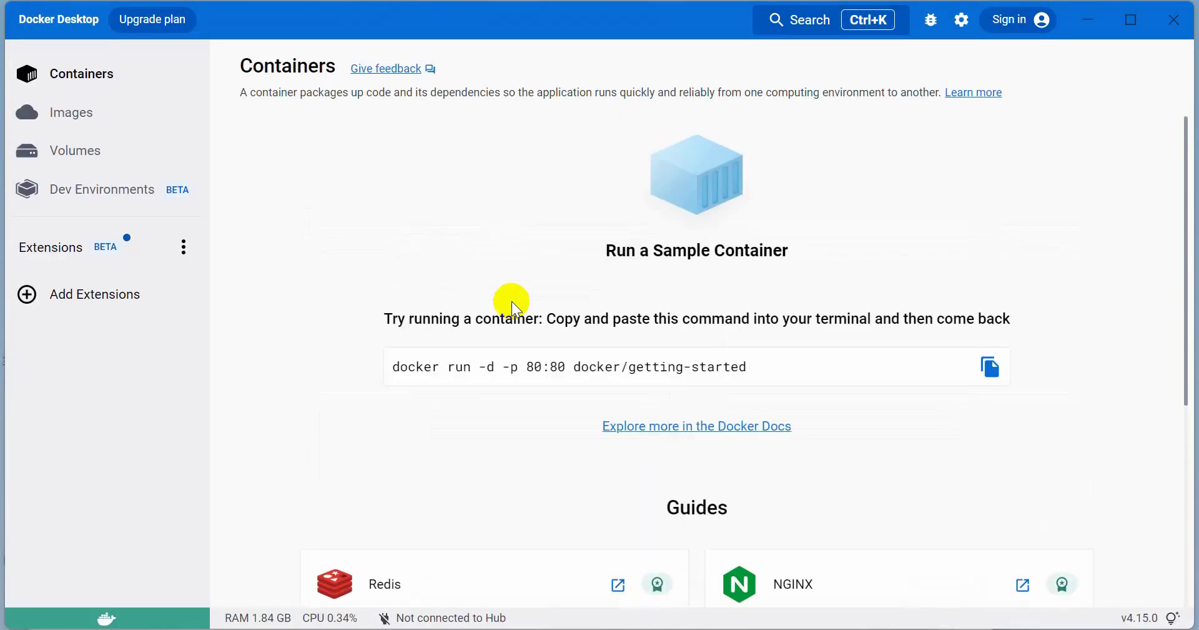
scroll(down, 3)
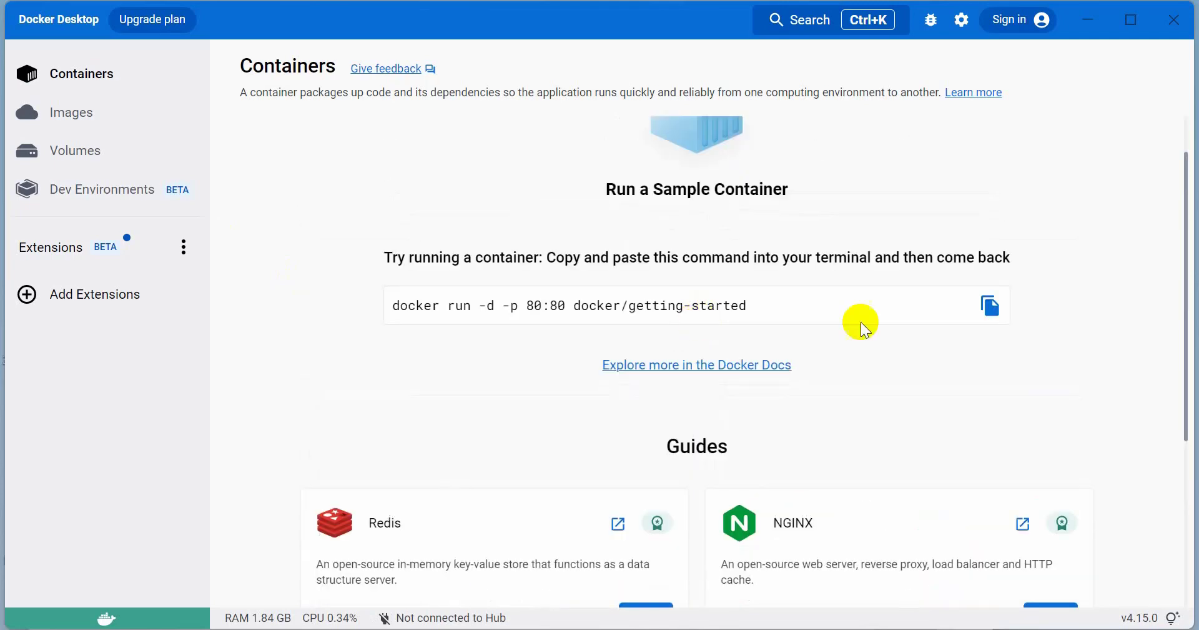
scroll(down, 3)
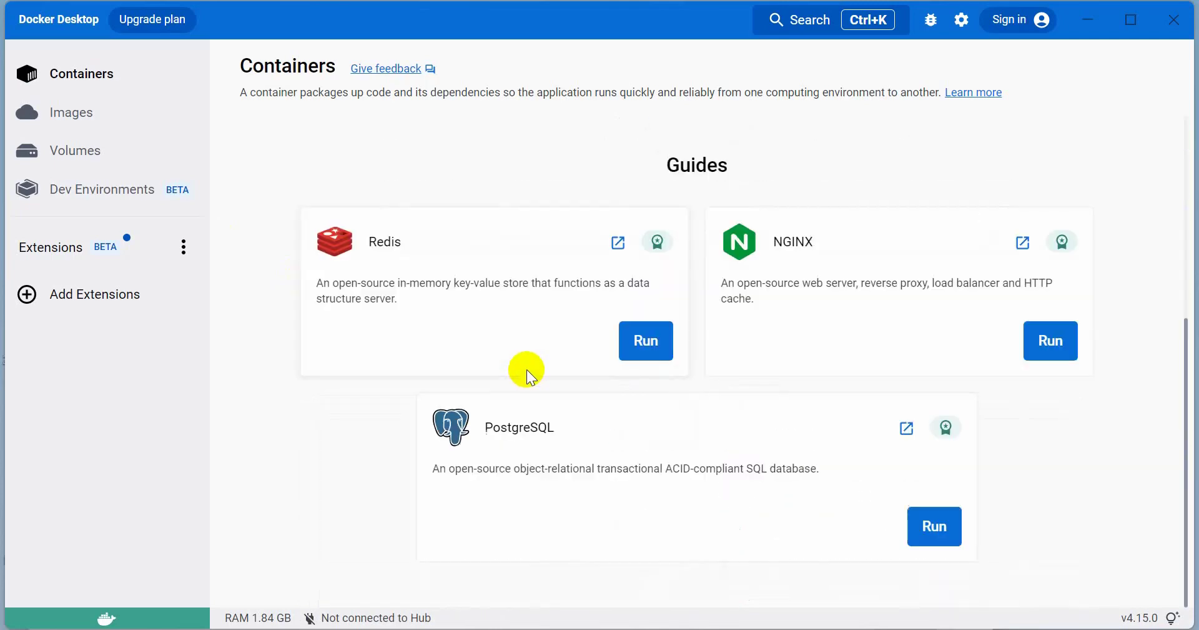